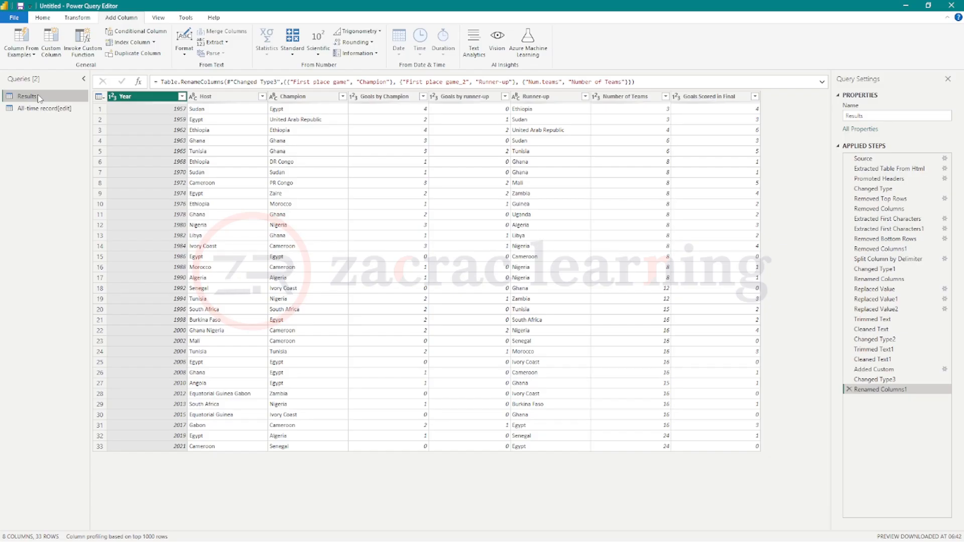
Show the Home ribbon's combine-queries commands with the Results query selected.
left_click(42, 17)
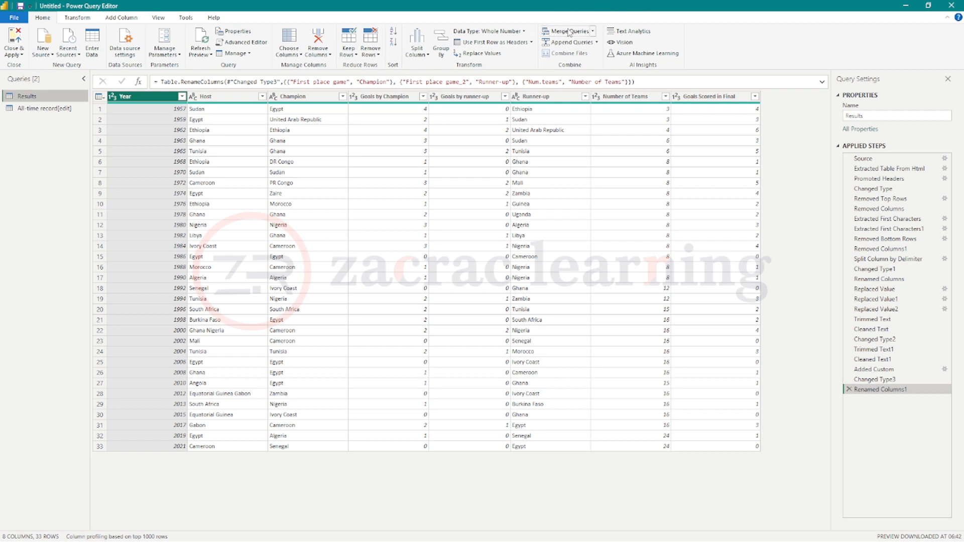
mouse_move(568, 31)
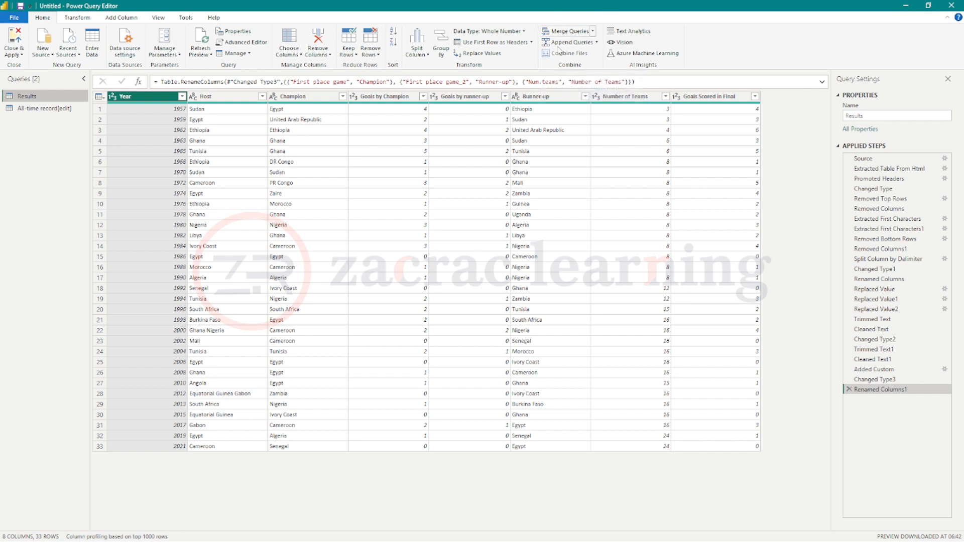
mouse_move(558, 53)
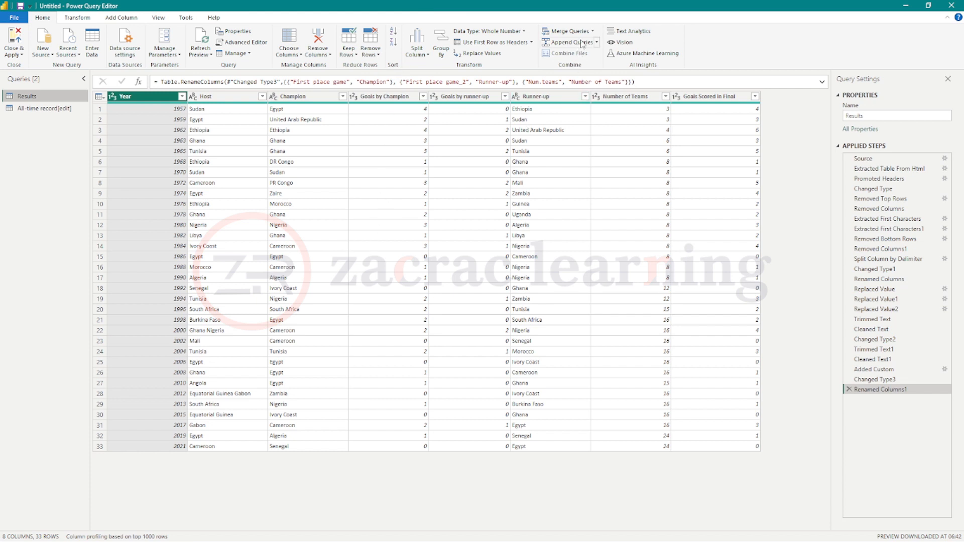
mouse_move(565, 41)
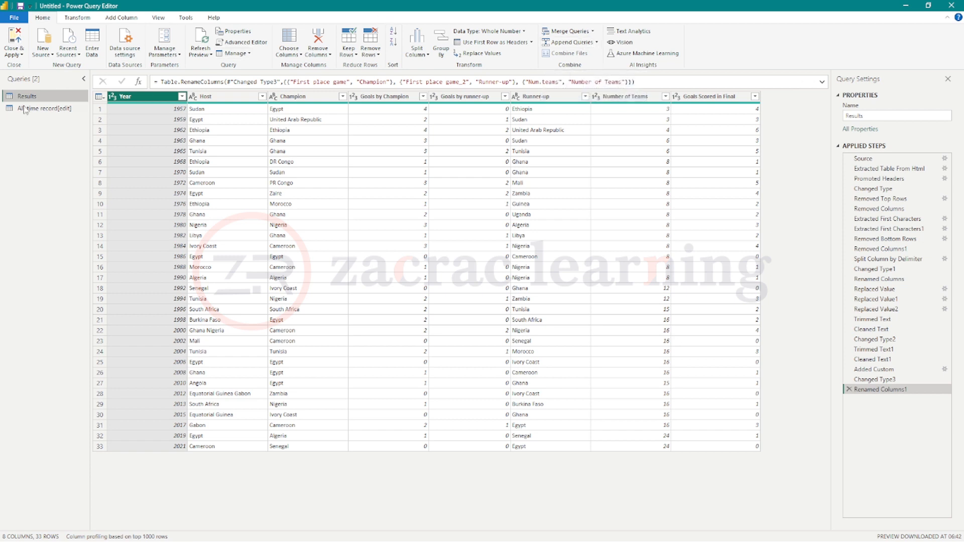
Show the All-time record query's Tournaments, Matches, Goals scored and Goals per match columns.
left_click(43, 108)
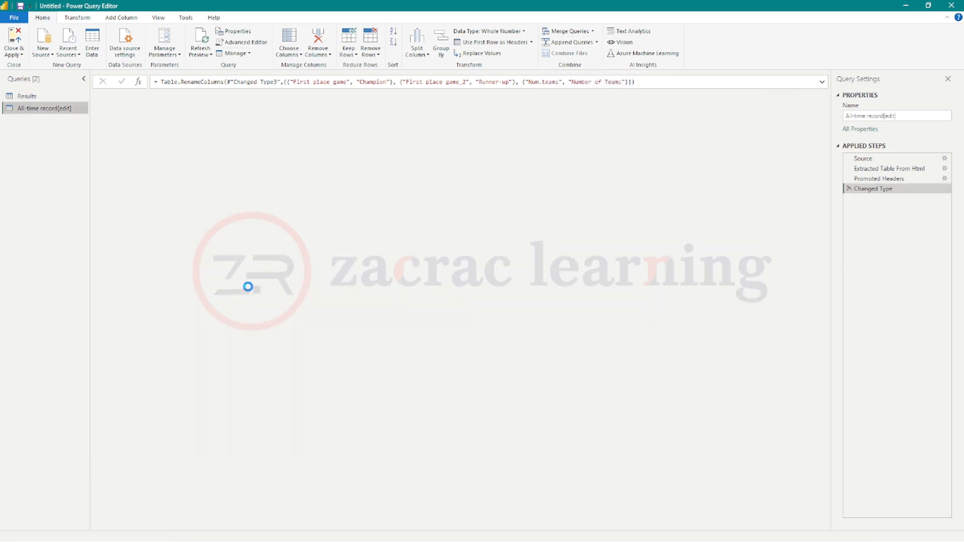
left_click(873, 189)
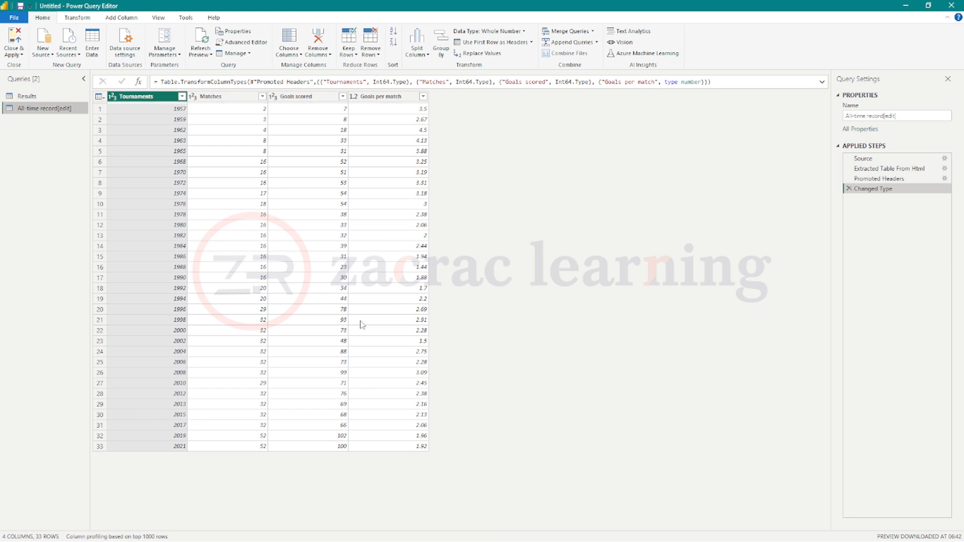
mouse_move(358, 235)
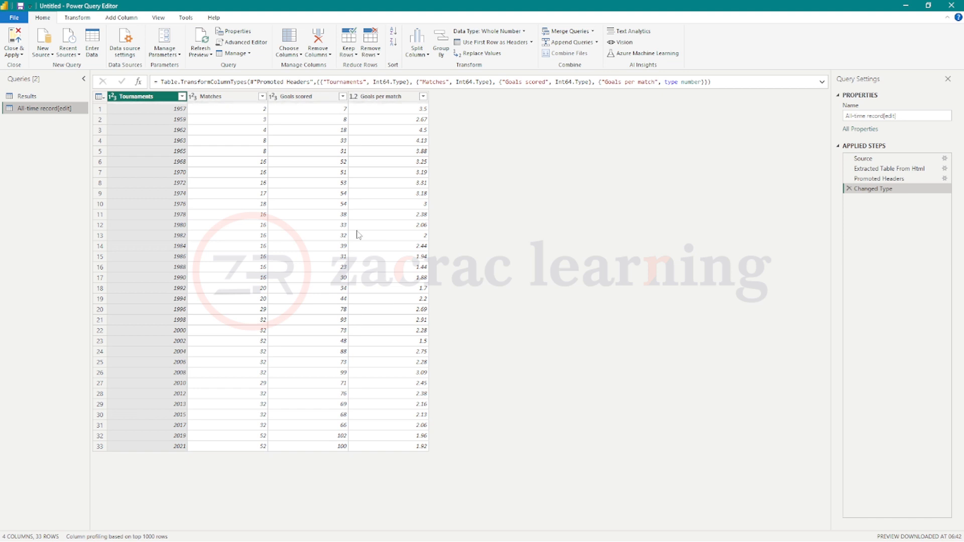
mouse_move(250, 223)
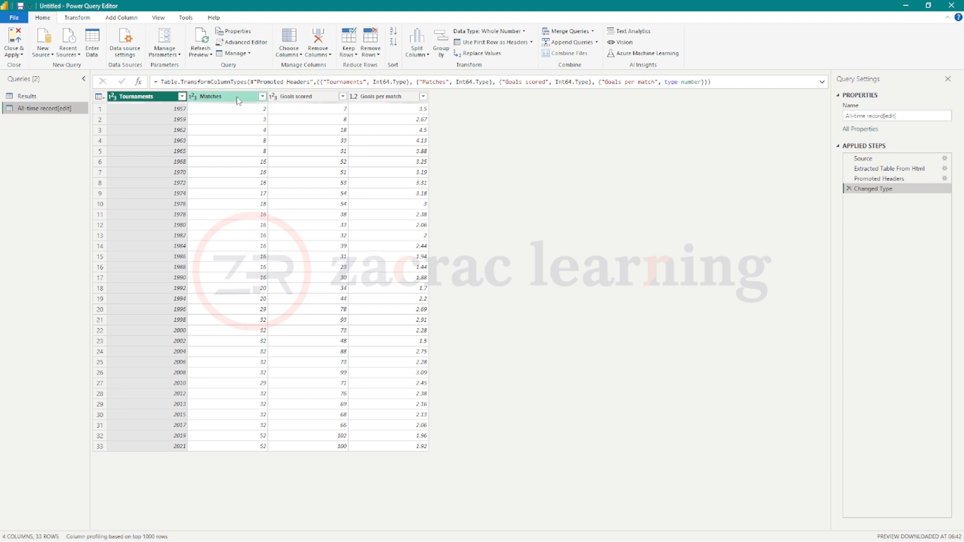
mouse_move(232, 165)
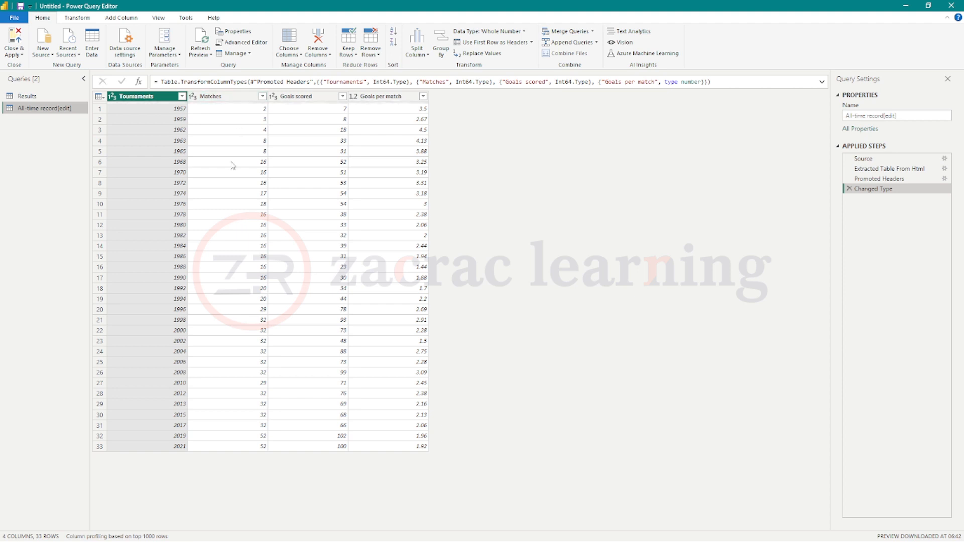
mouse_move(44, 108)
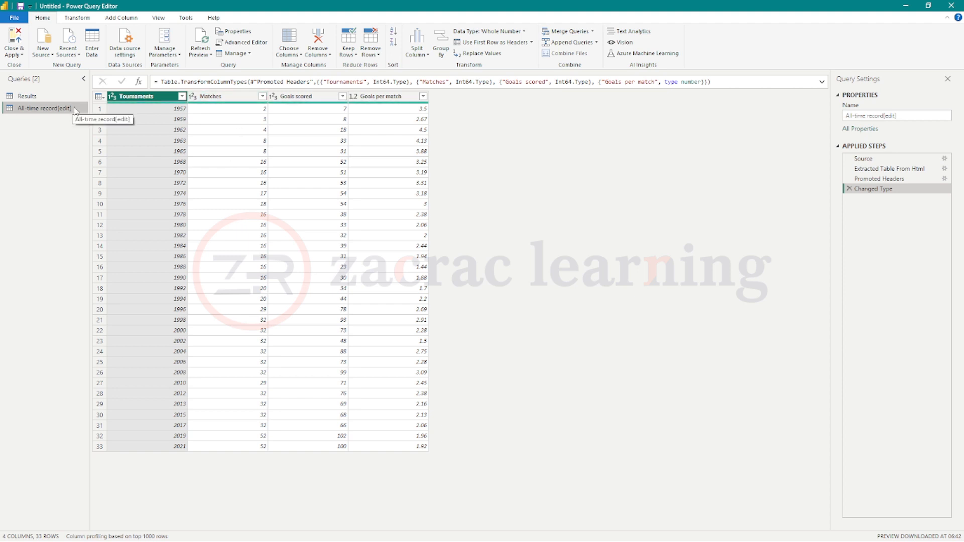
mouse_move(228, 98)
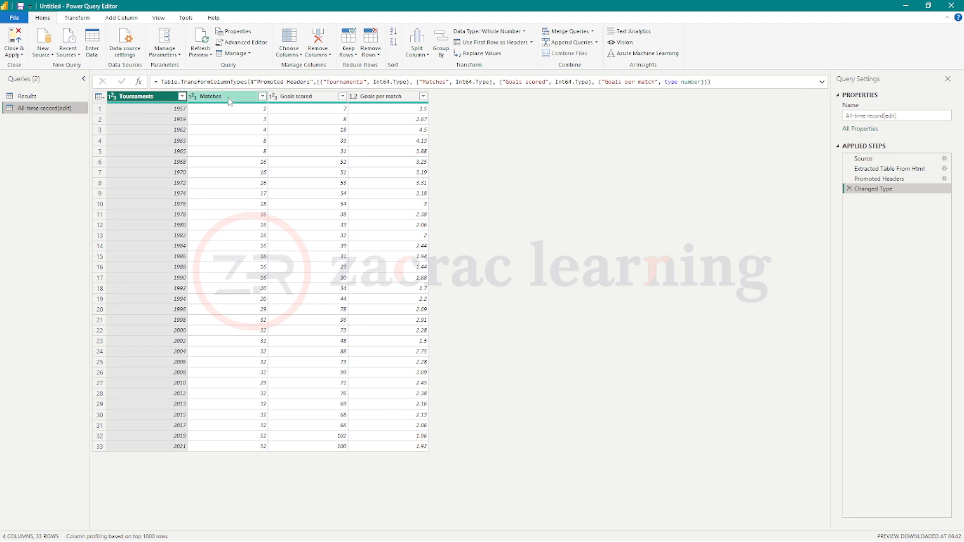
left_click(305, 97)
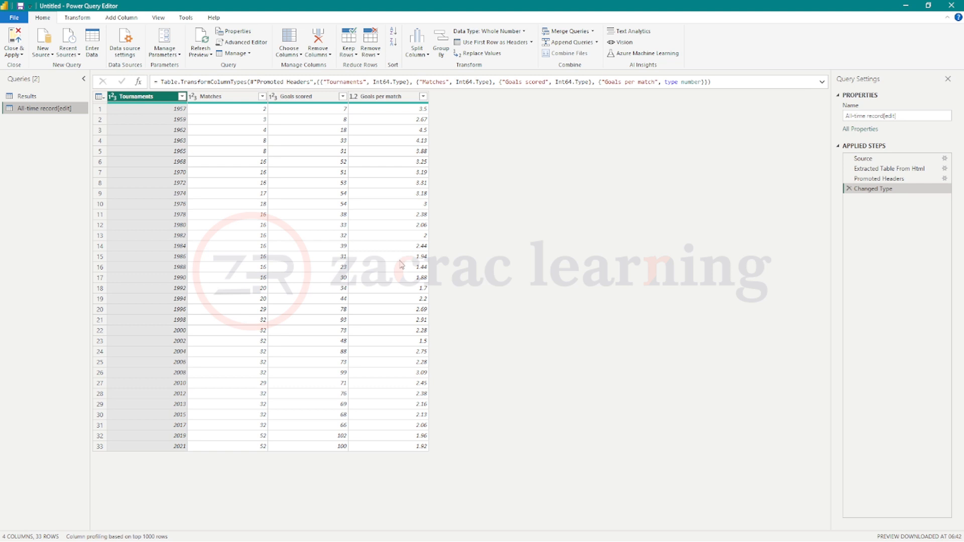
mouse_move(393, 324)
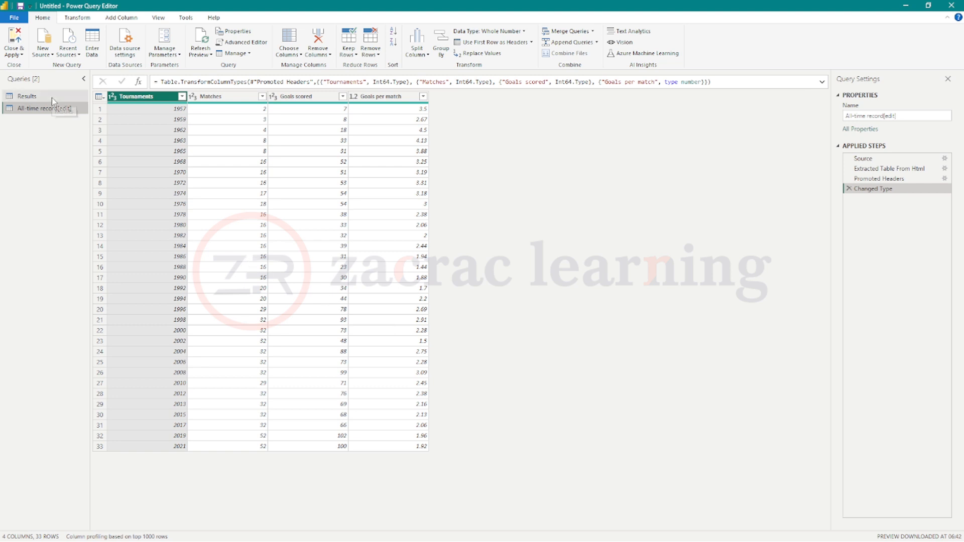
Return to Results, start and cancel a merge, then list the merge-in-place and merge-as-new options.
left_click(27, 97)
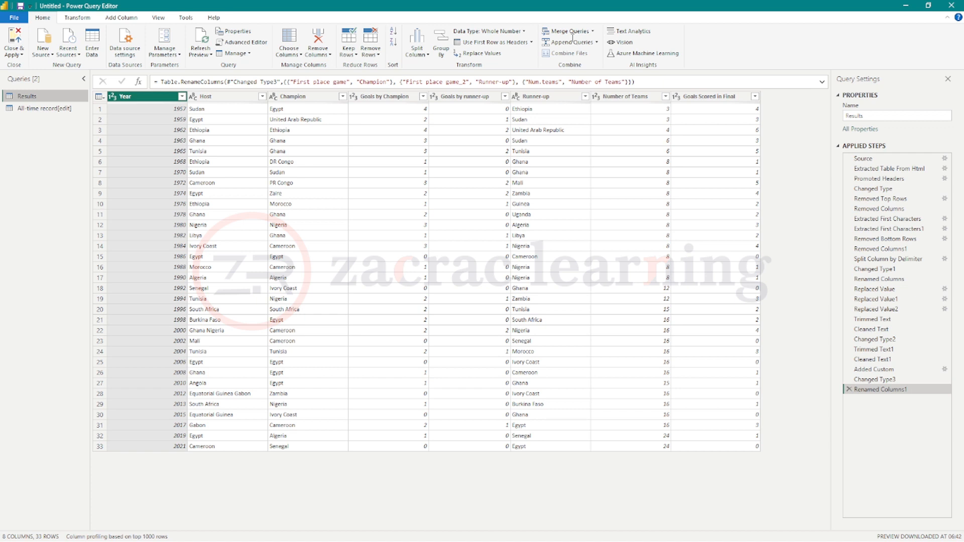
left_click(566, 31)
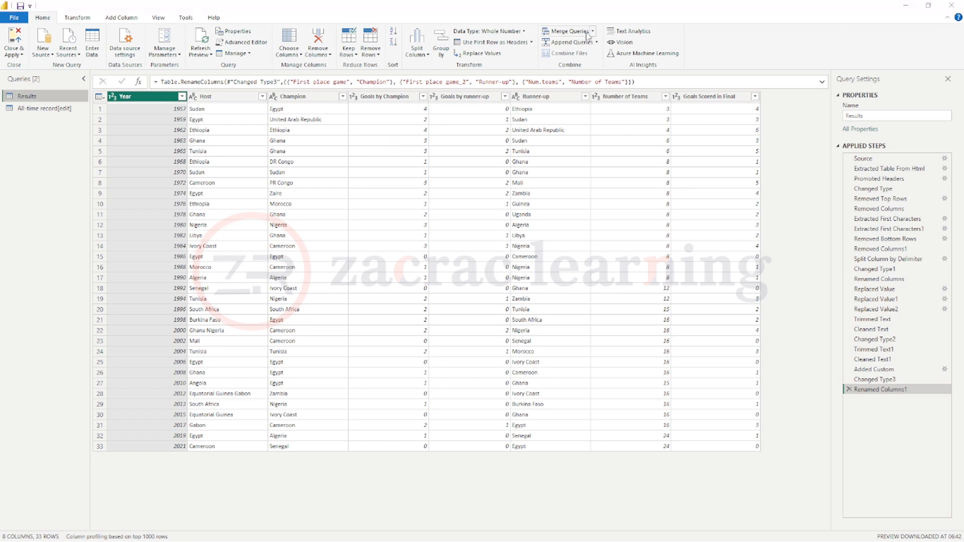
left_click(566, 31)
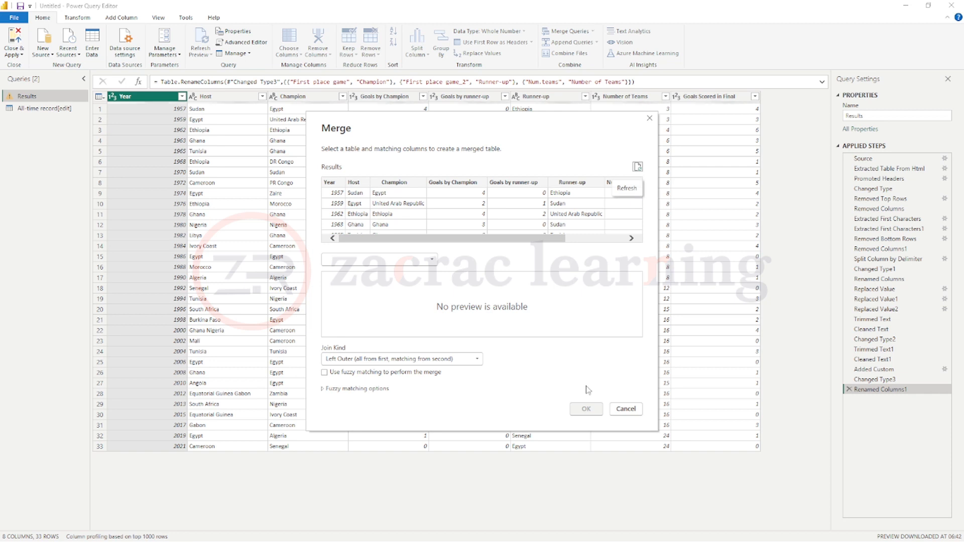
left_click(624, 408)
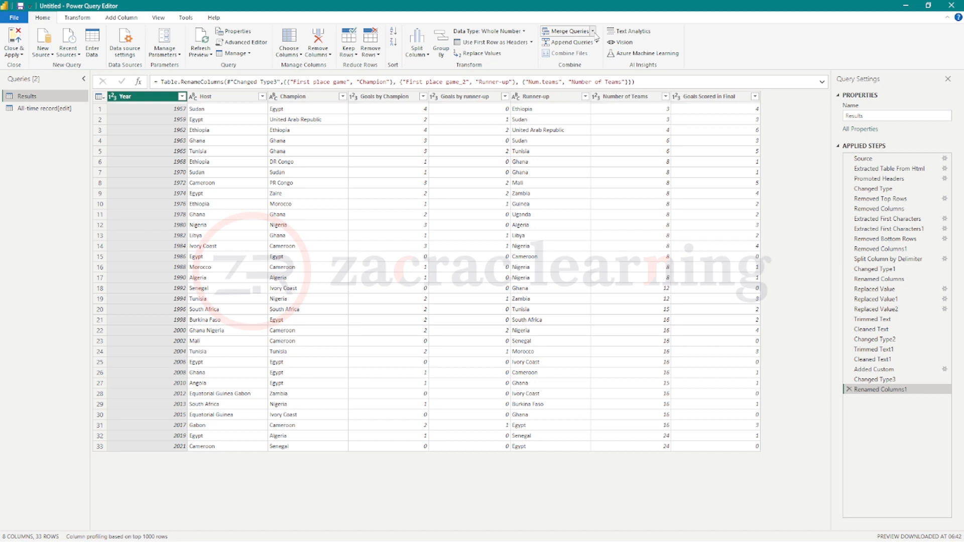
left_click(591, 31)
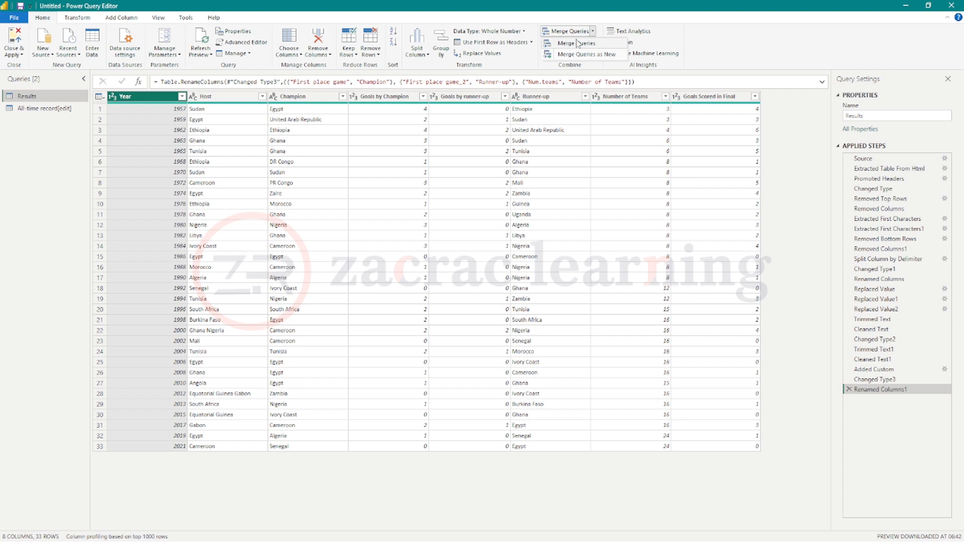
mouse_move(587, 54)
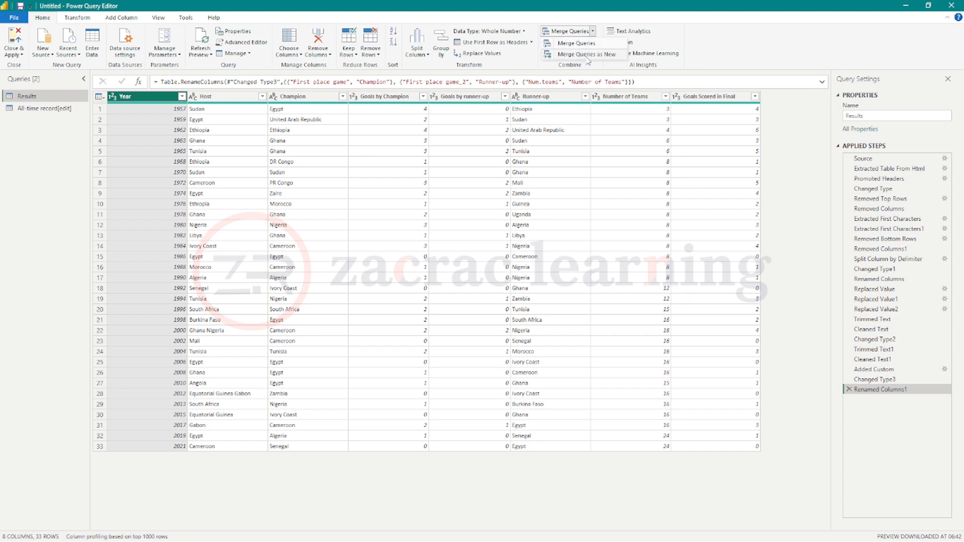
mouse_move(584, 54)
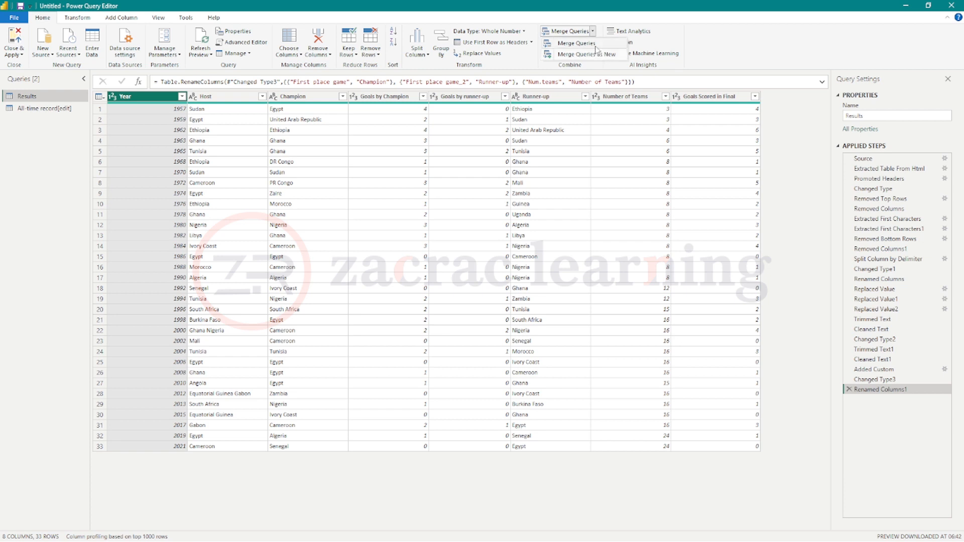
mouse_move(574, 43)
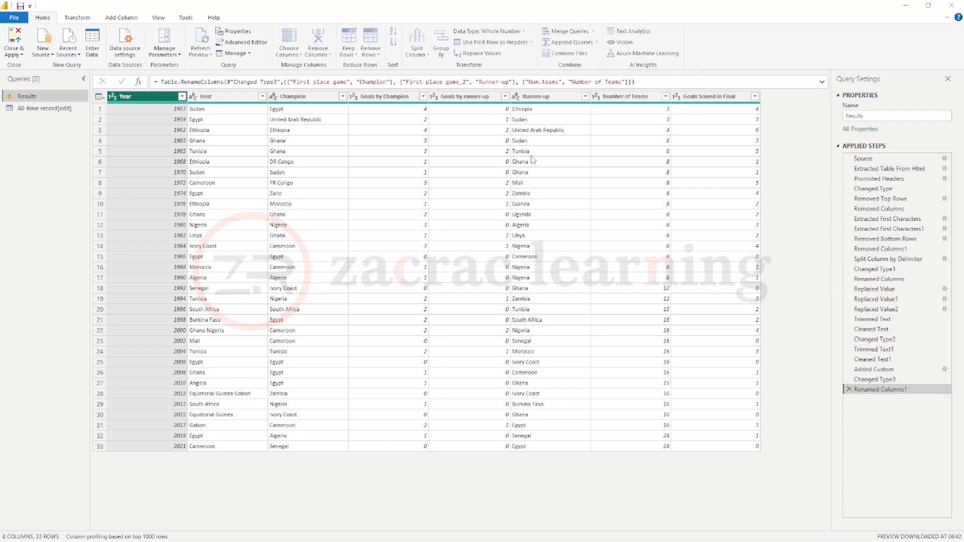
Start a merge on Results with All-time record chosen as the second table.
left_click(567, 31)
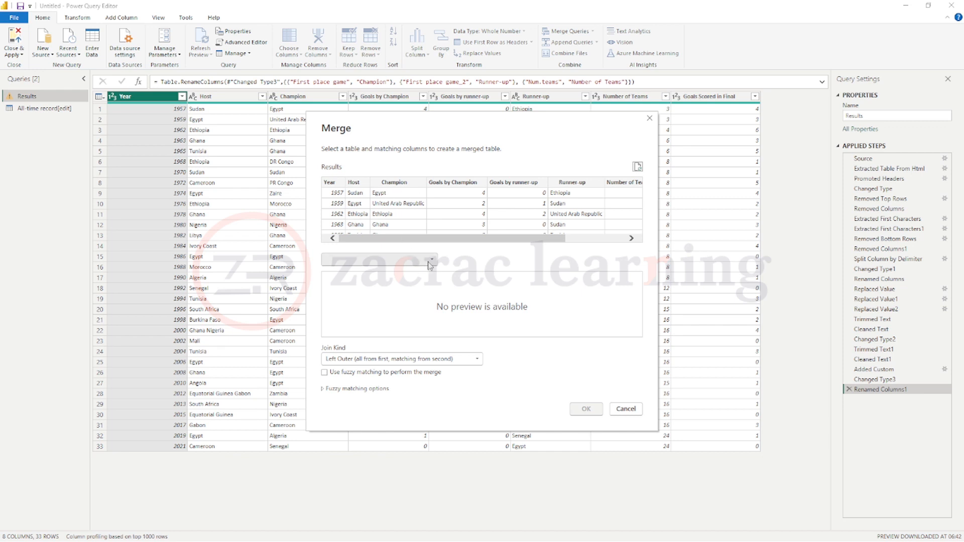
left_click(430, 259)
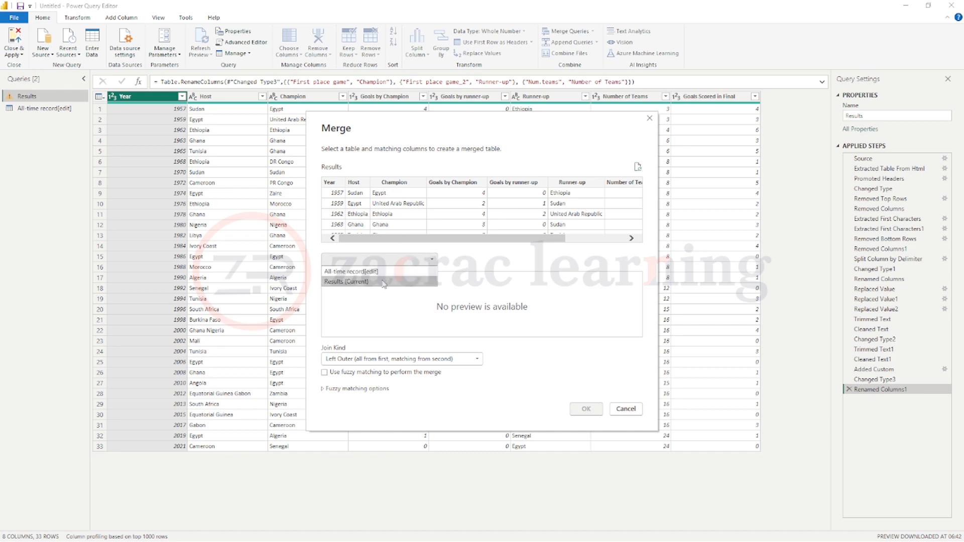
left_click(350, 271)
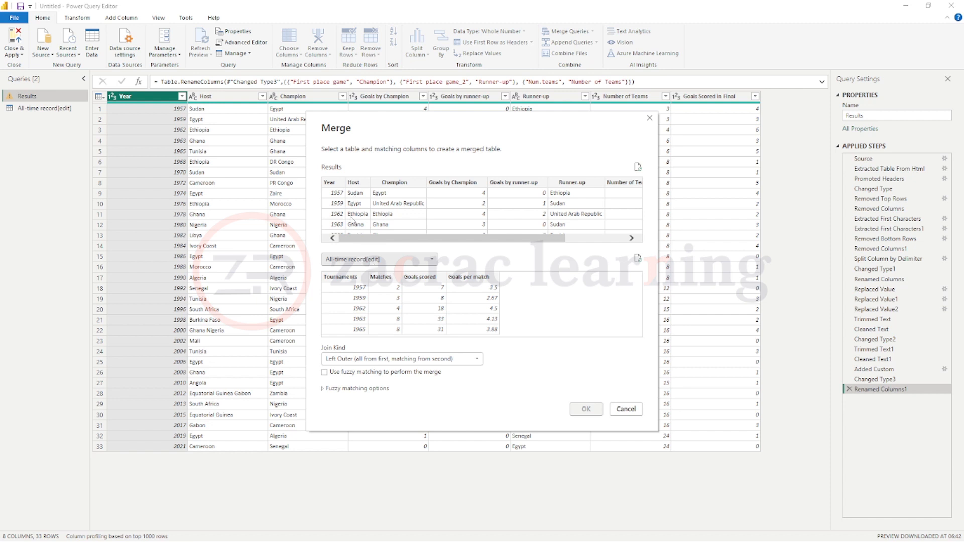
mouse_move(376, 306)
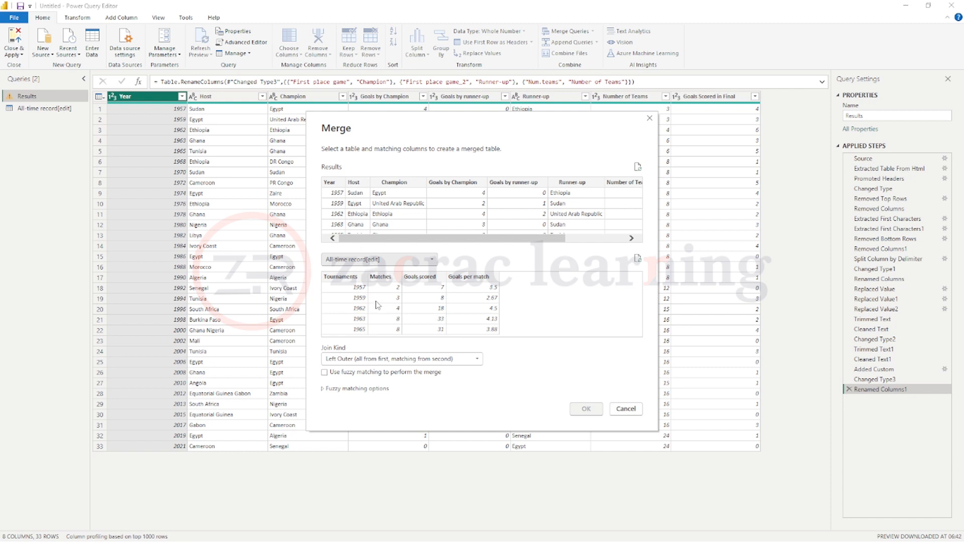
mouse_move(344, 175)
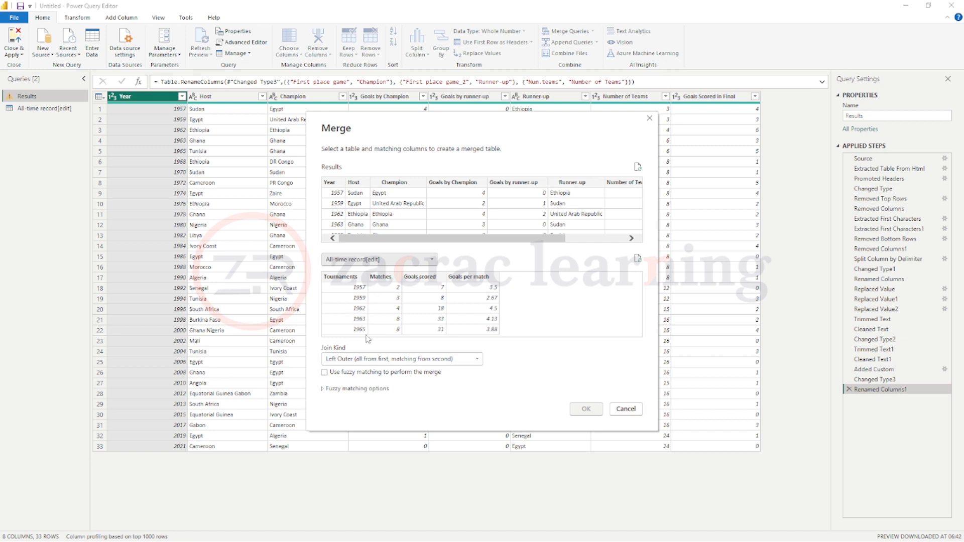
mouse_move(354, 374)
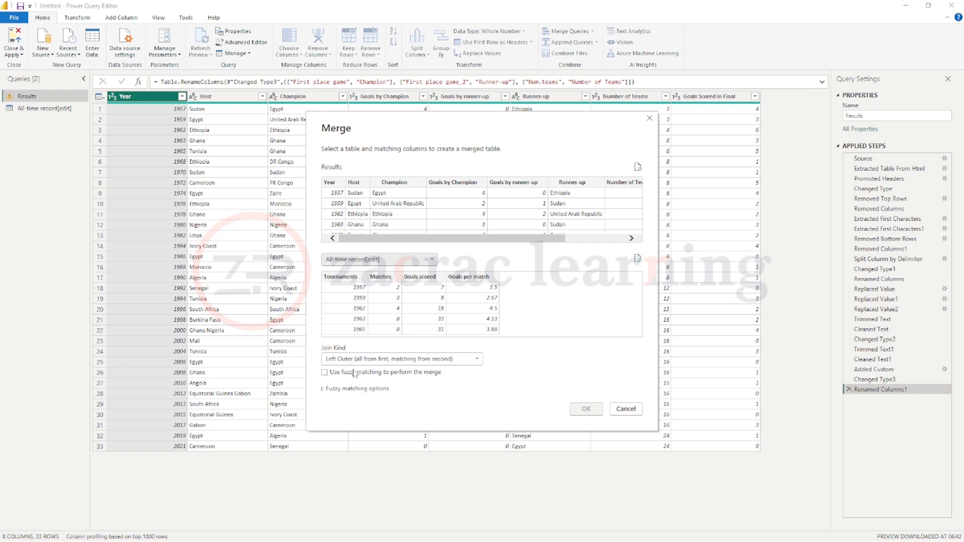
mouse_move(497, 386)
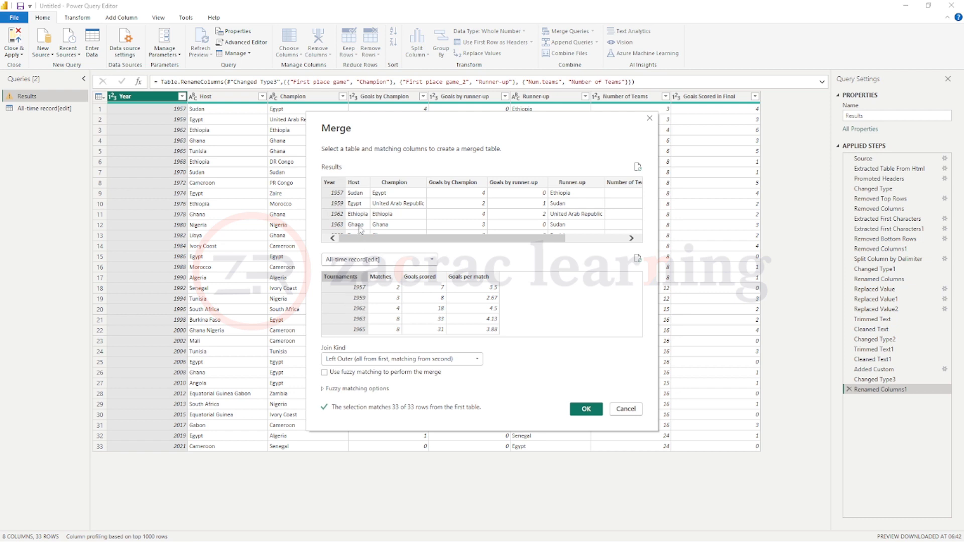
mouse_move(349, 290)
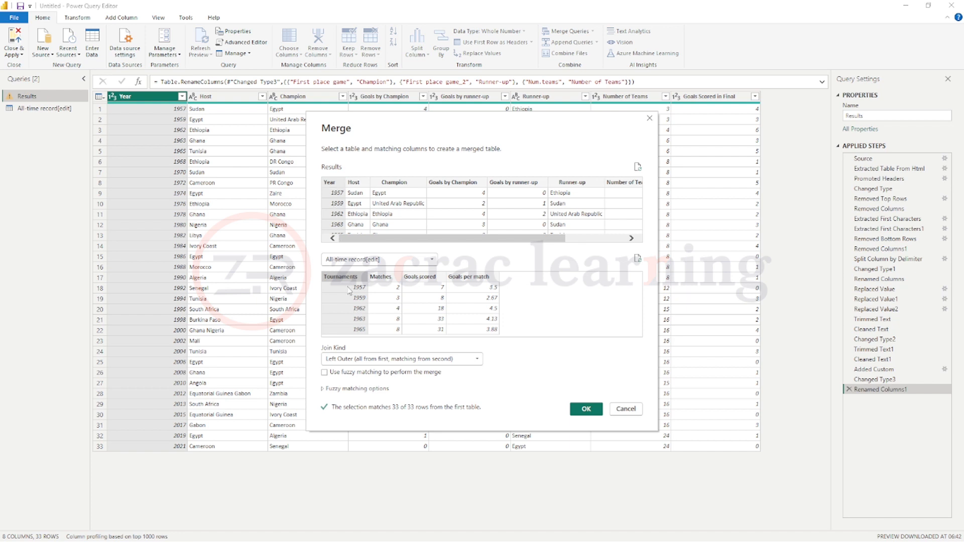
mouse_move(341, 303)
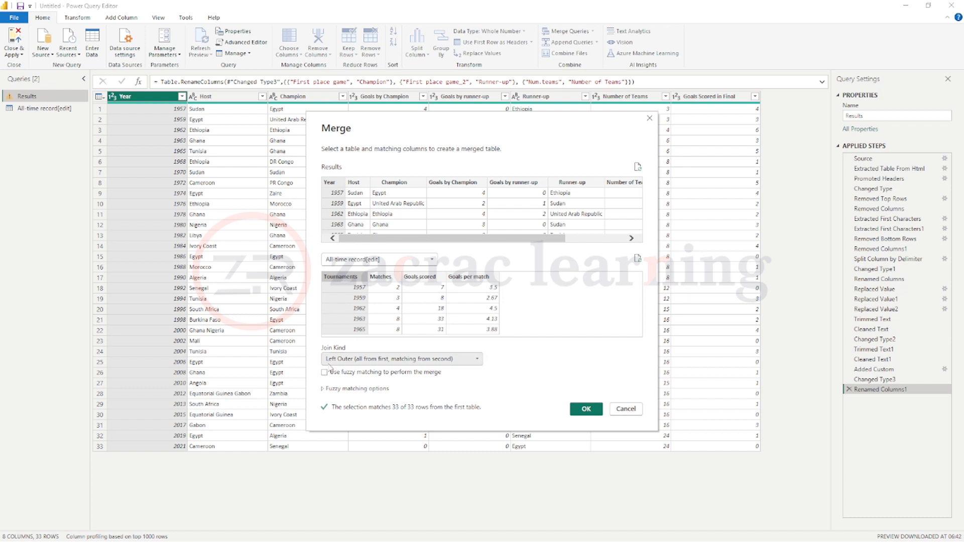
mouse_move(471, 366)
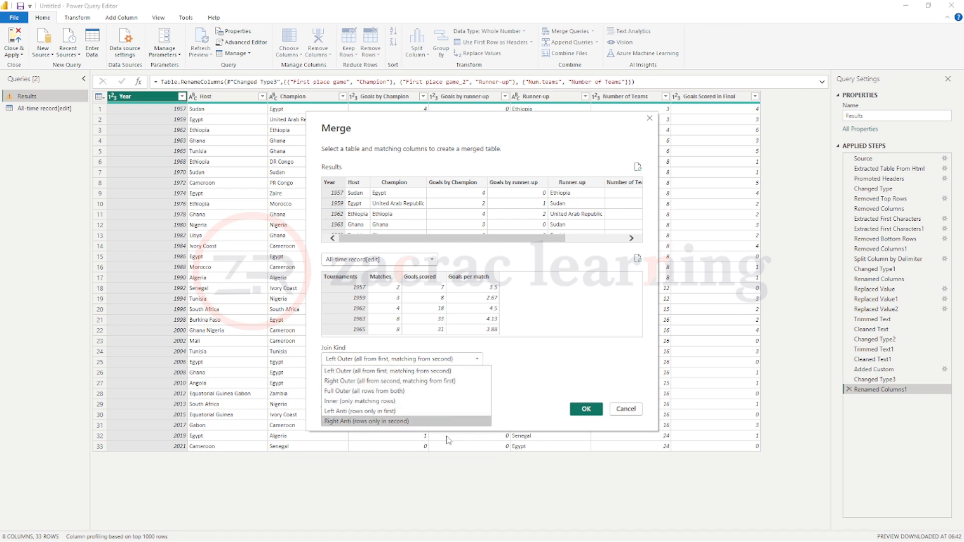
left_click(400, 358)
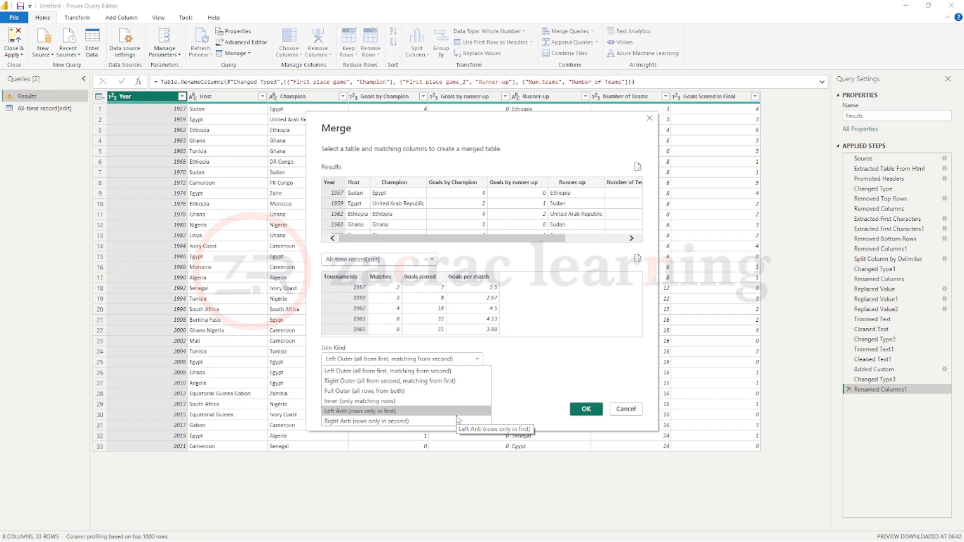
mouse_move(389, 371)
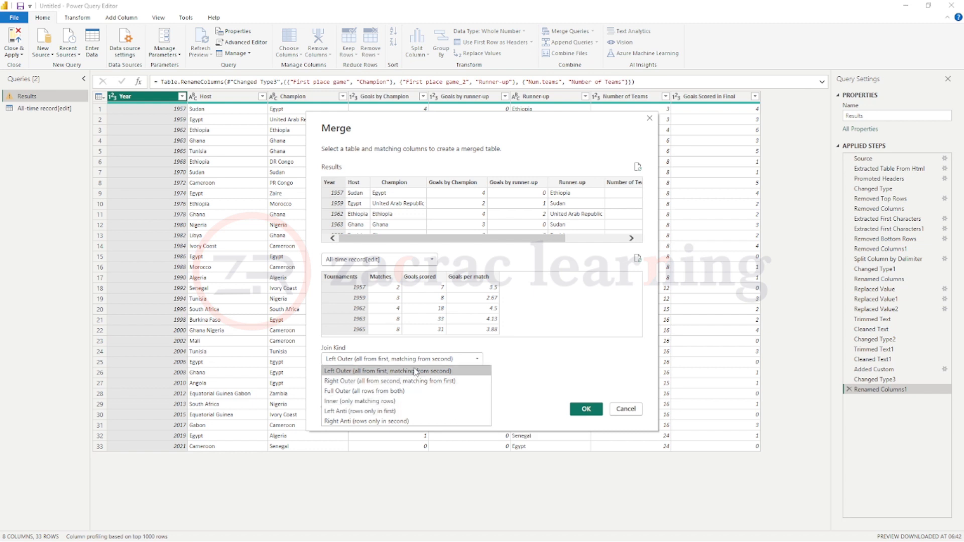
mouse_move(524, 364)
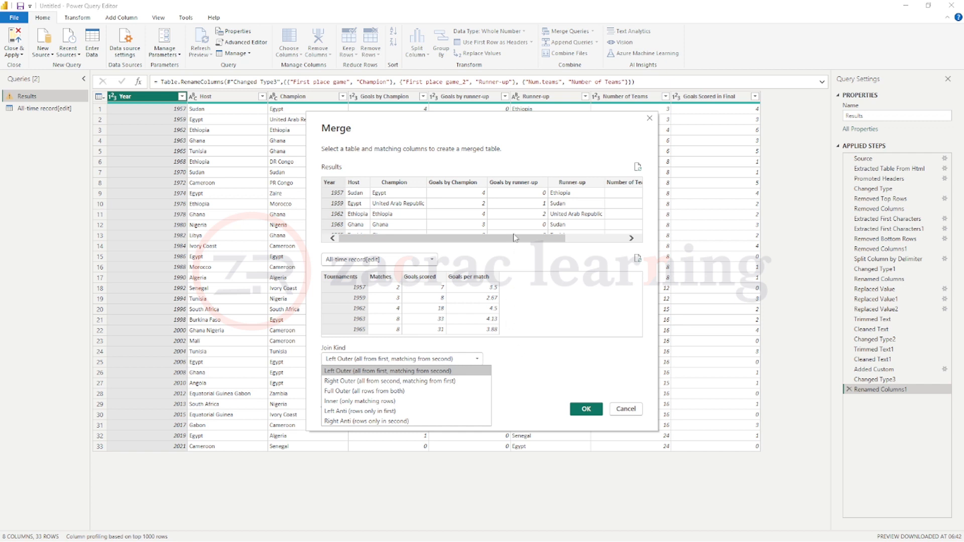
mouse_move(413, 219)
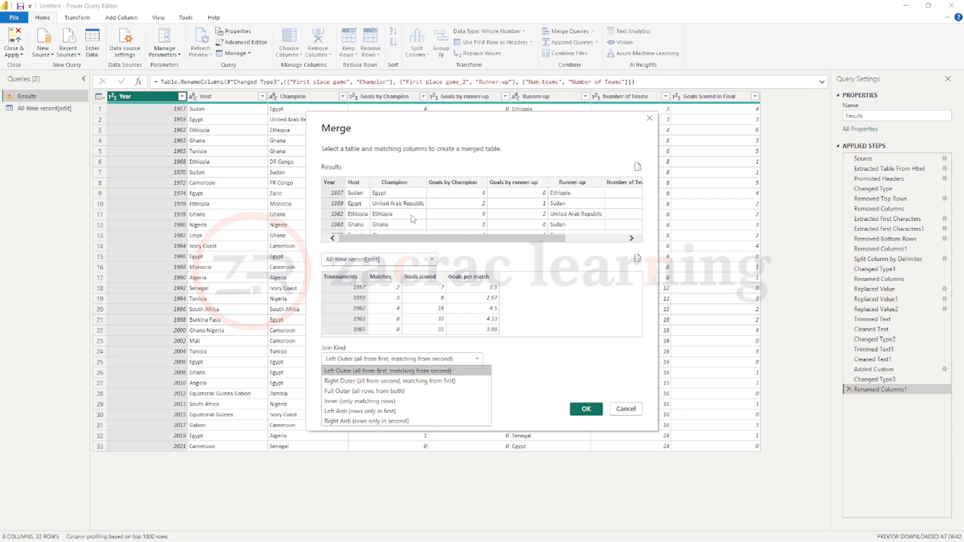
mouse_move(352, 248)
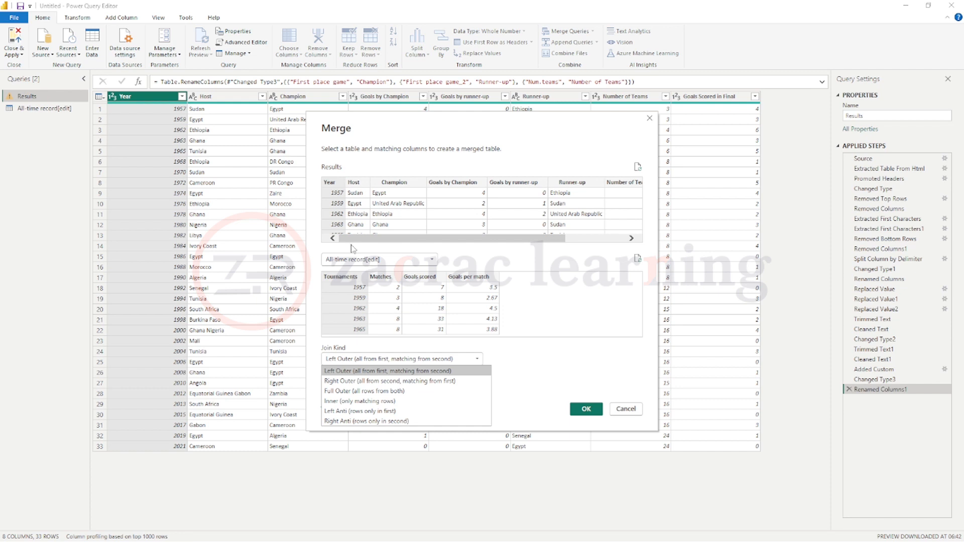
mouse_move(382, 278)
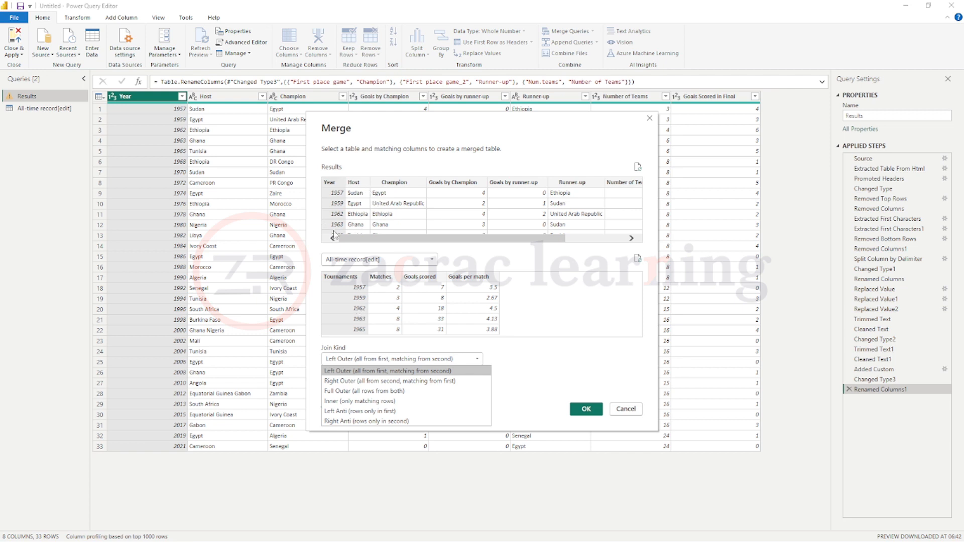
mouse_move(329, 210)
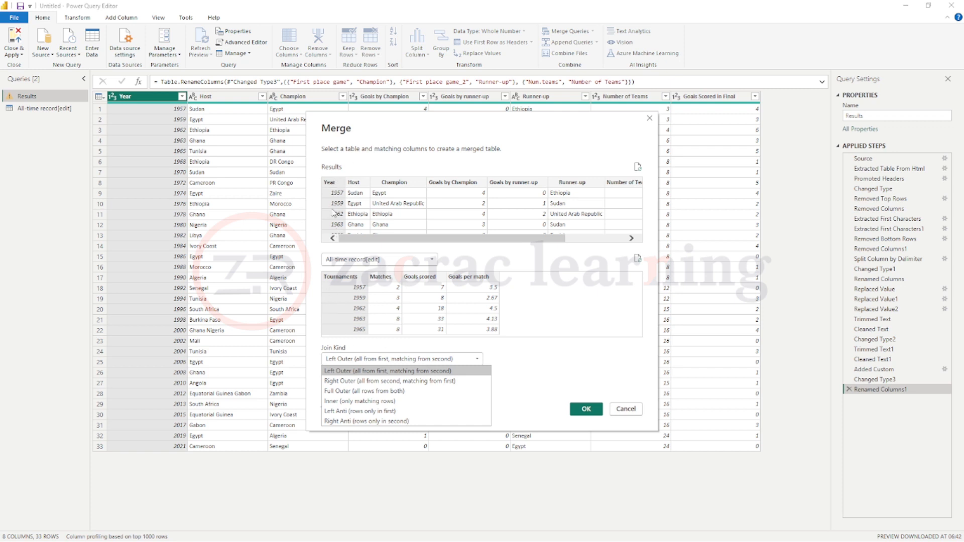
mouse_move(456, 204)
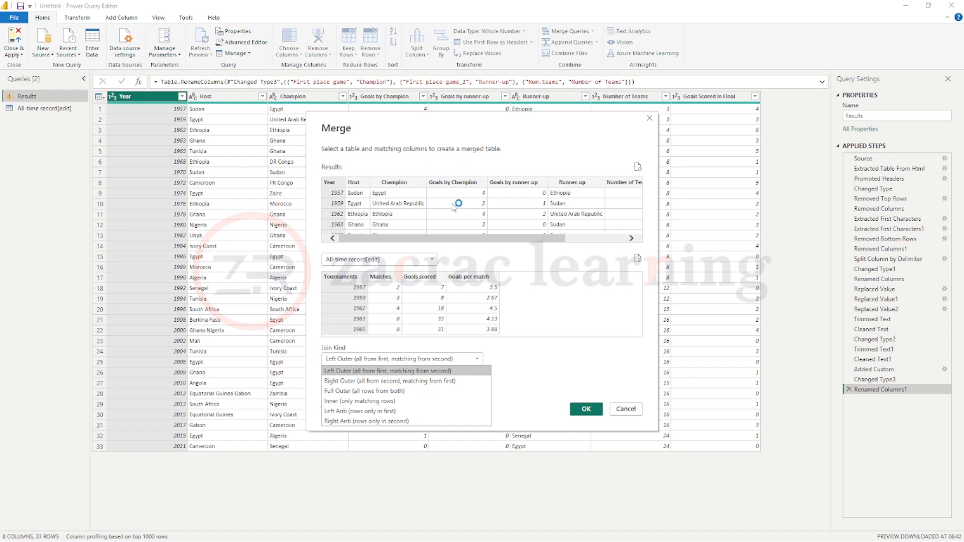
mouse_move(392, 288)
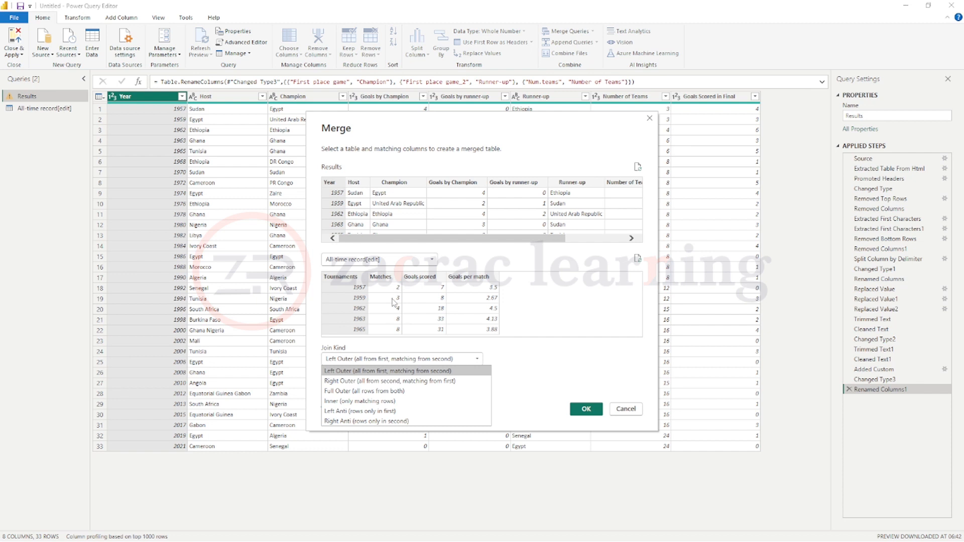
mouse_move(389, 381)
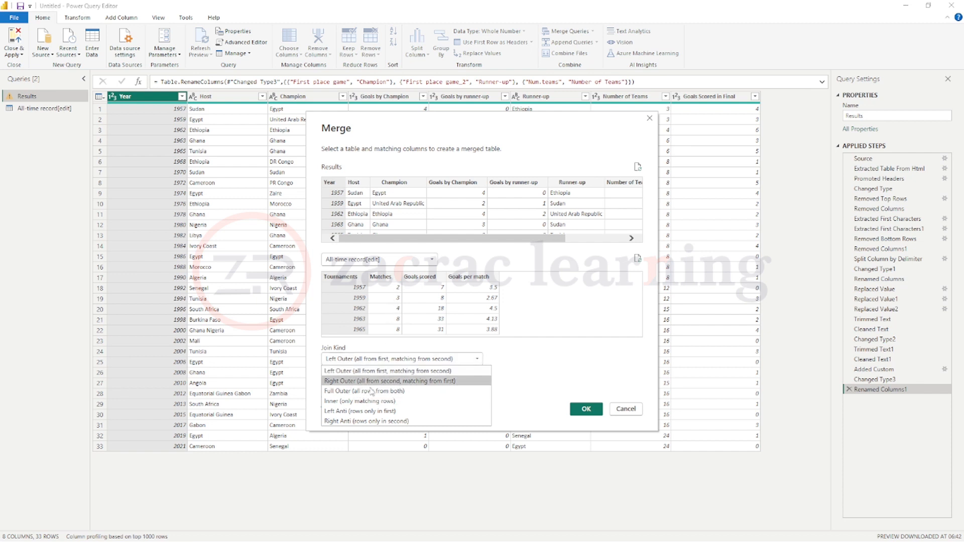
mouse_move(390, 380)
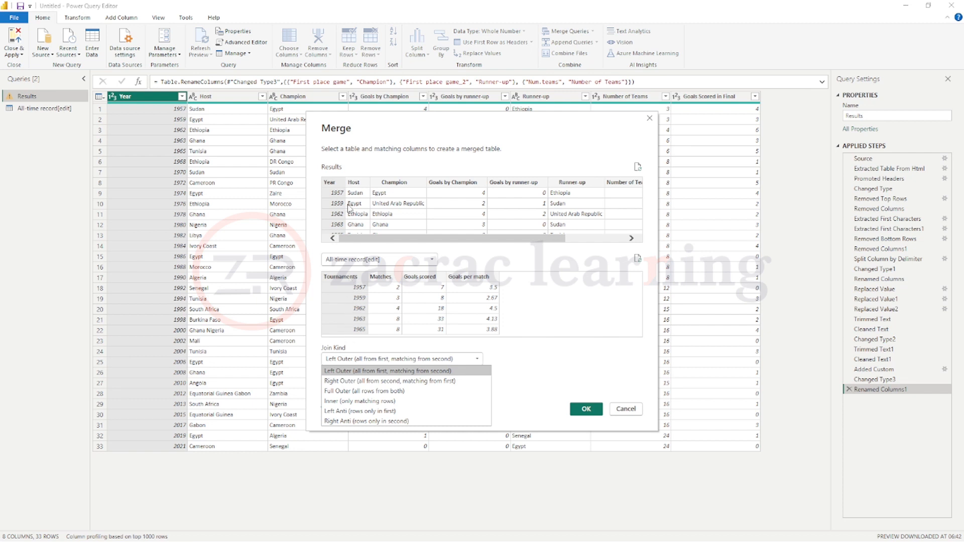
mouse_move(372, 207)
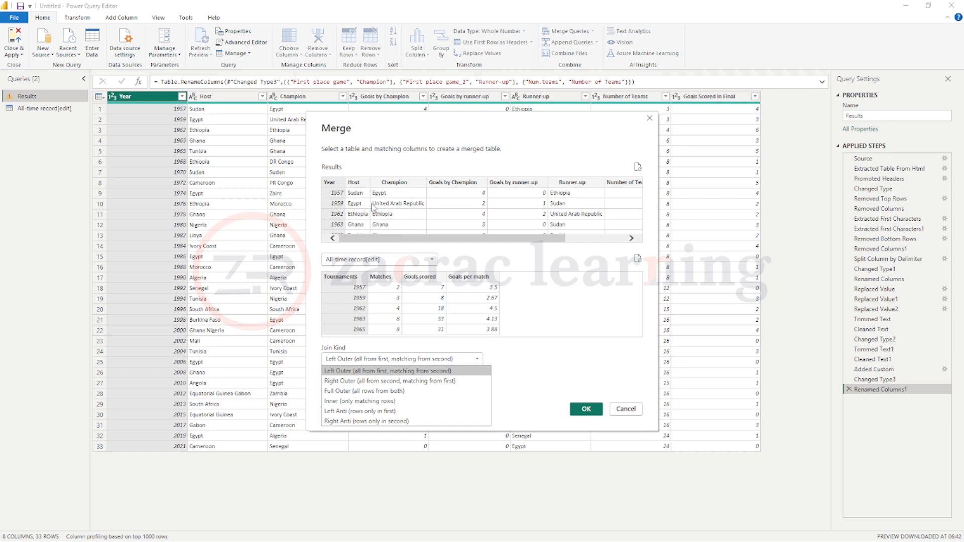
mouse_move(364, 390)
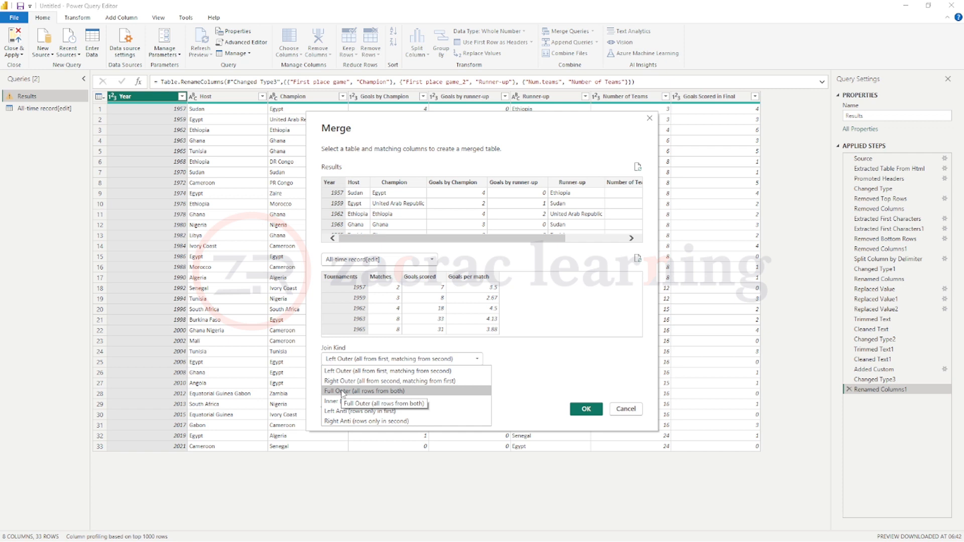
mouse_move(360, 401)
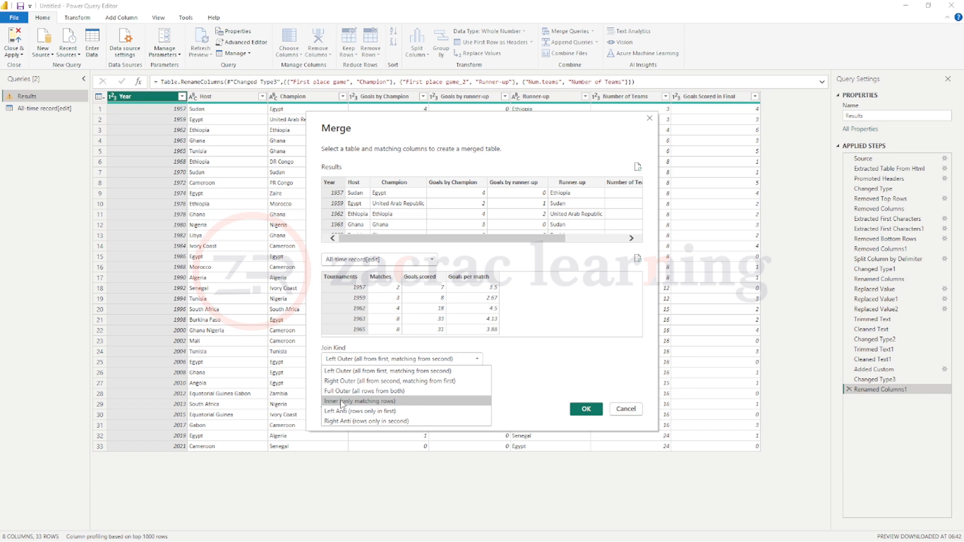
left_click(400, 358)
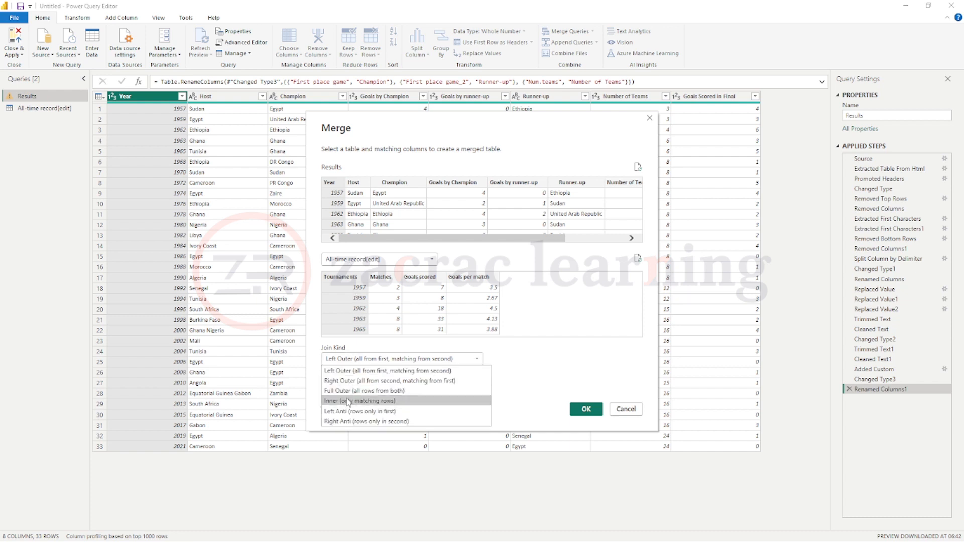
mouse_move(354, 389)
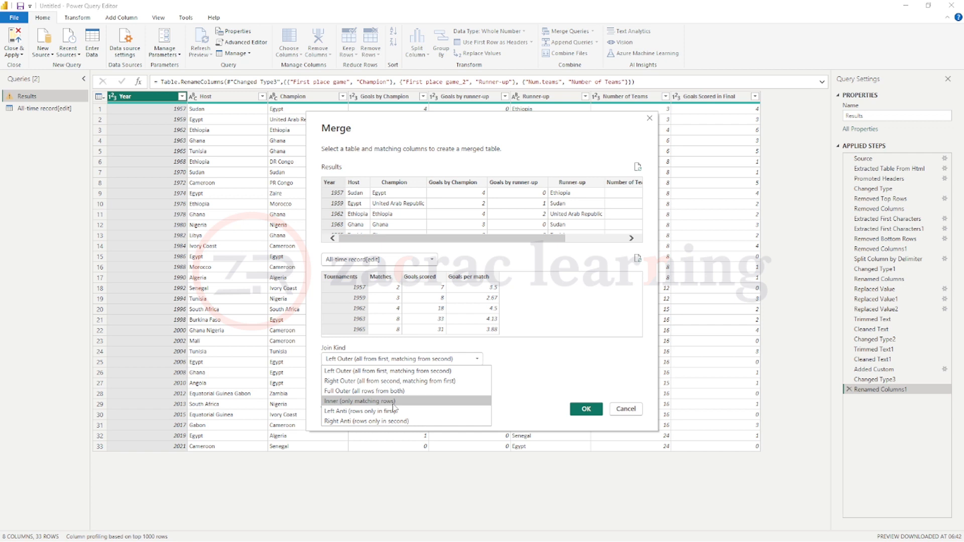
mouse_move(365, 391)
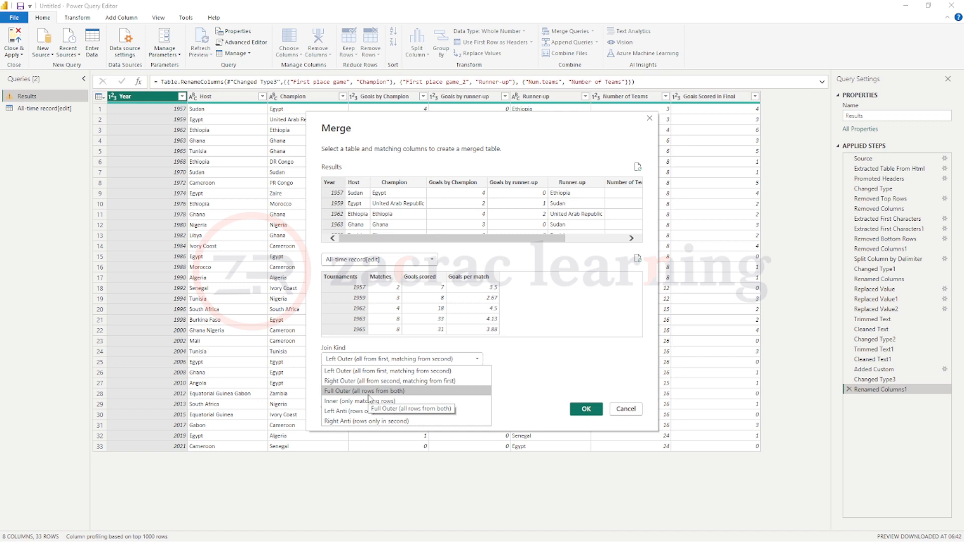
mouse_move(359, 401)
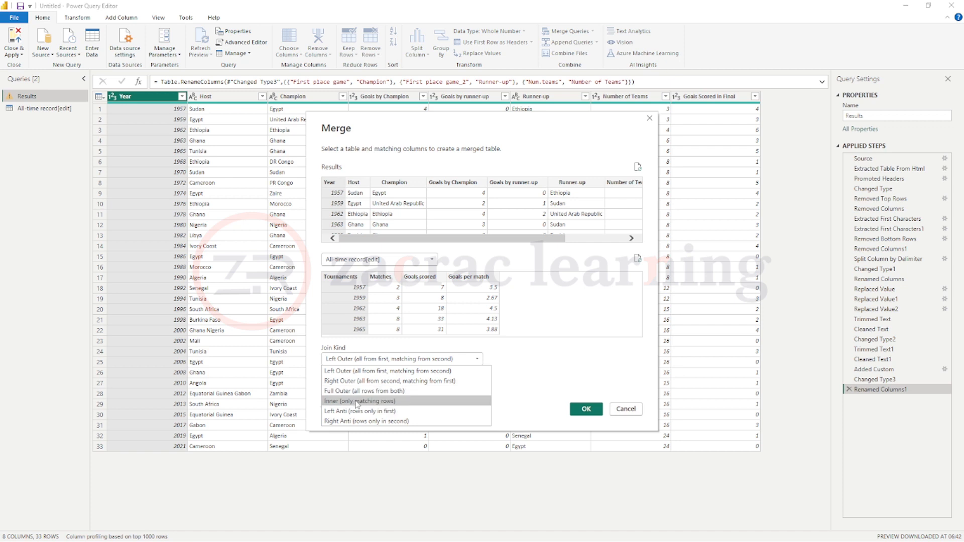
mouse_move(360, 411)
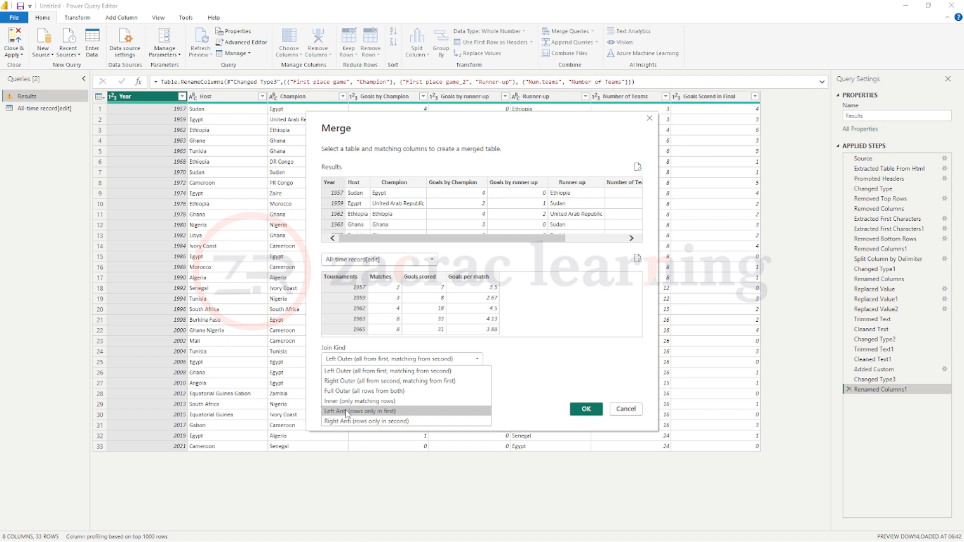
mouse_move(366, 420)
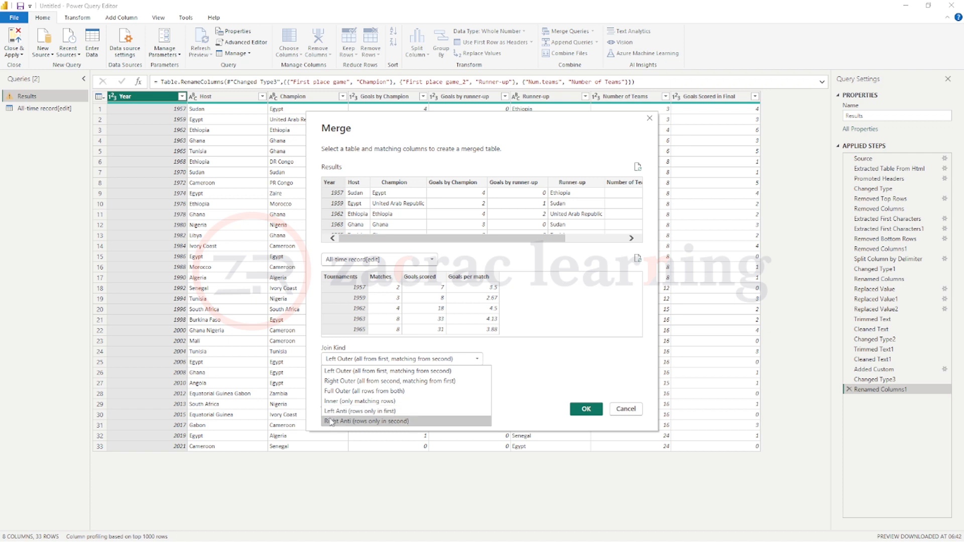
mouse_move(387, 371)
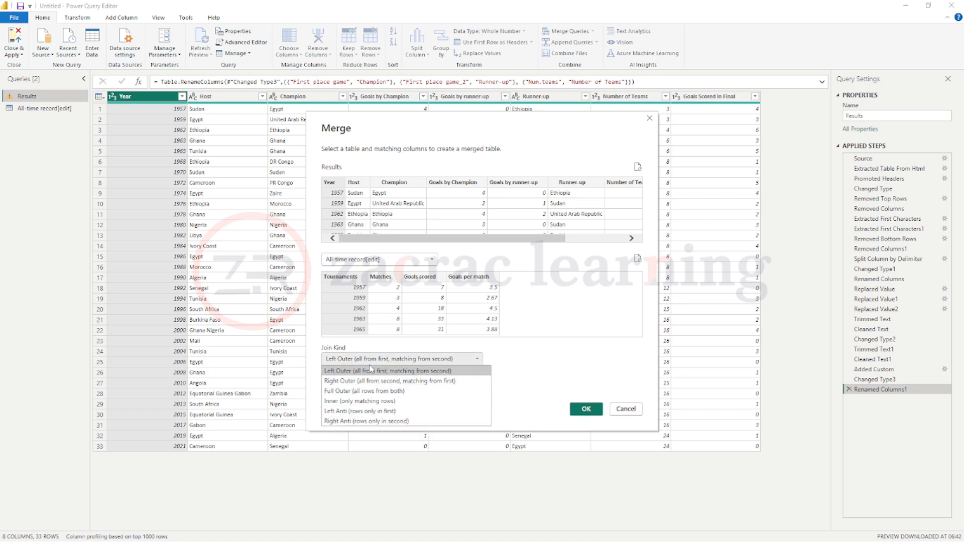
Confirm a Left Outer merge of Results with All-time record[edit], adding a nested-table column.
left_click(387, 371)
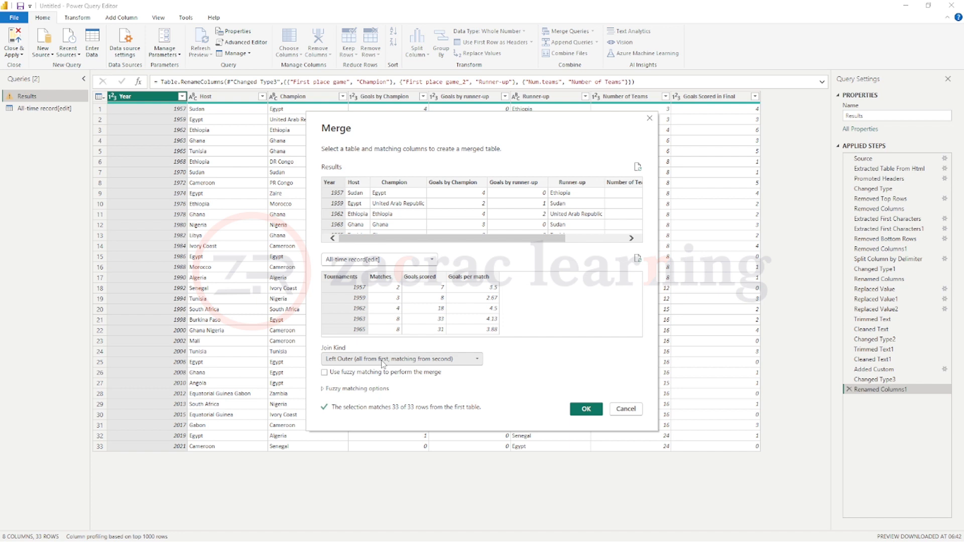
mouse_move(454, 355)
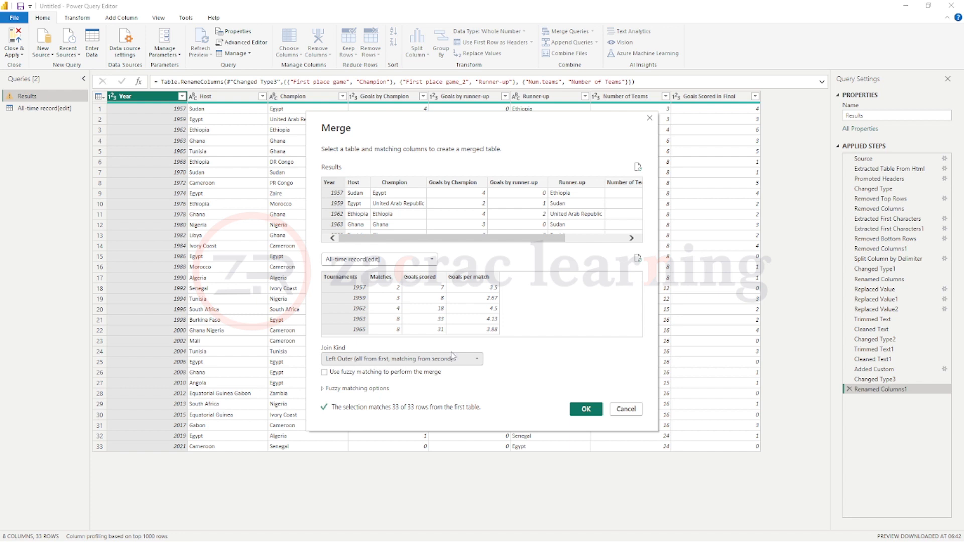
mouse_move(527, 239)
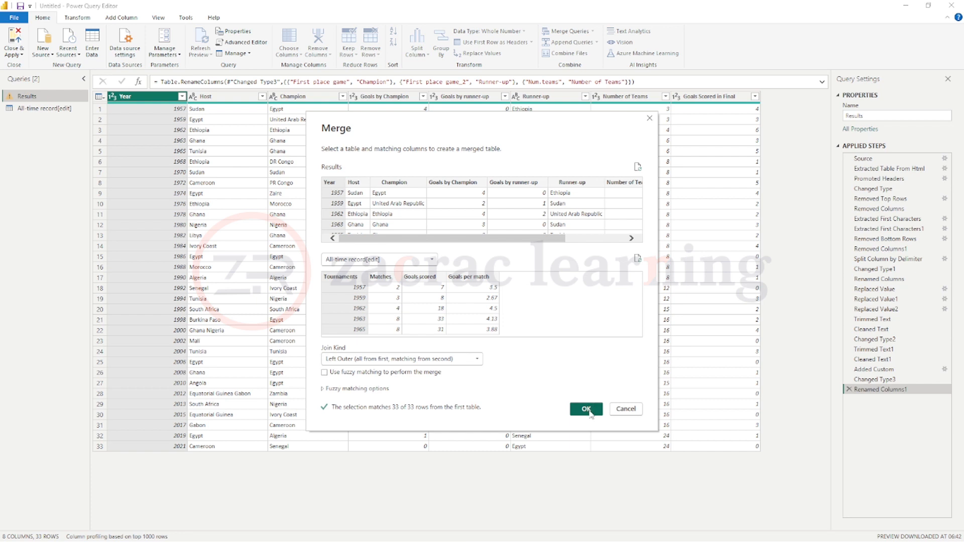
left_click(585, 409)
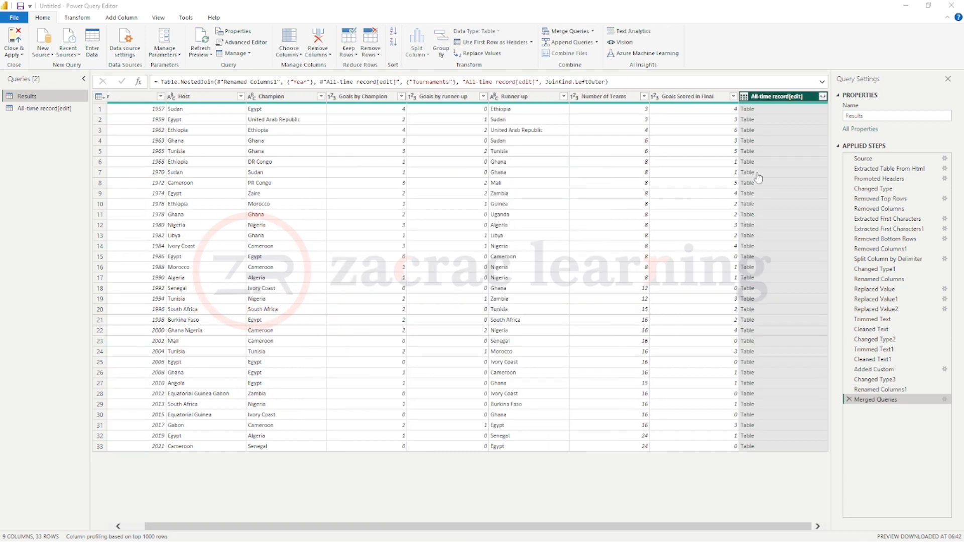
mouse_move(762, 127)
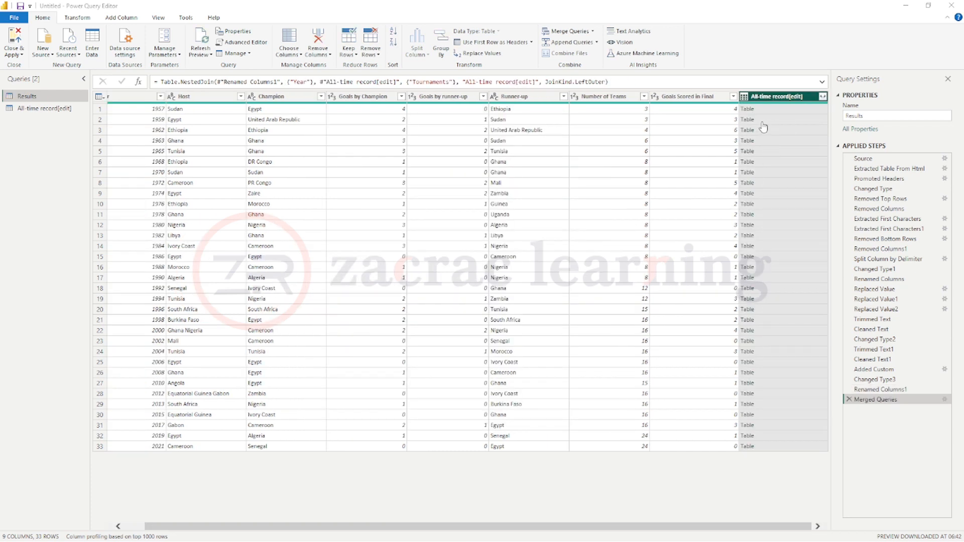
mouse_move(807, 130)
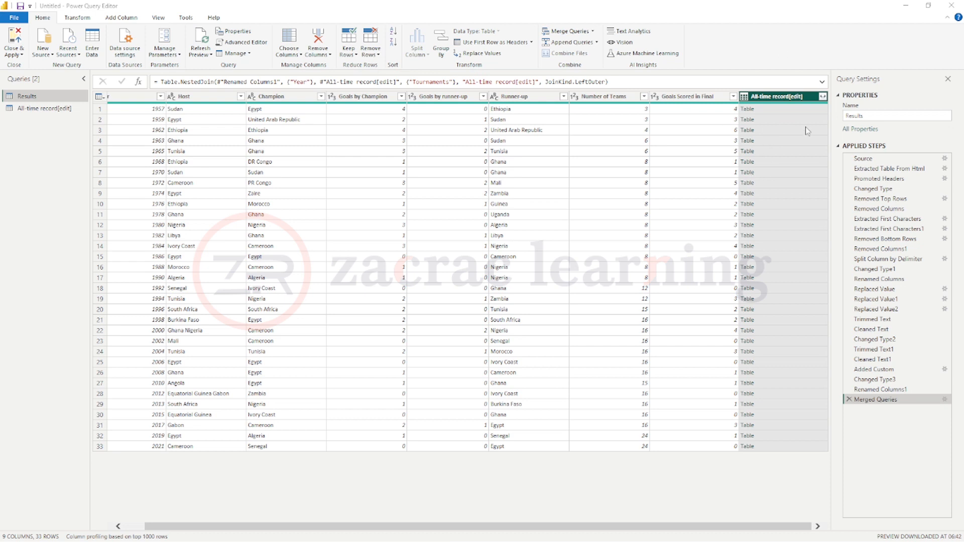
mouse_move(770, 98)
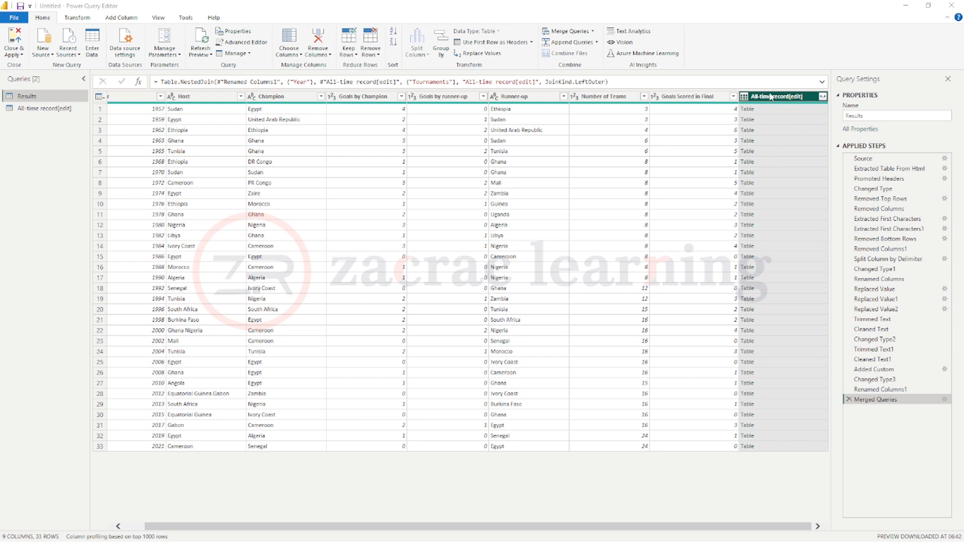
mouse_move(756, 208)
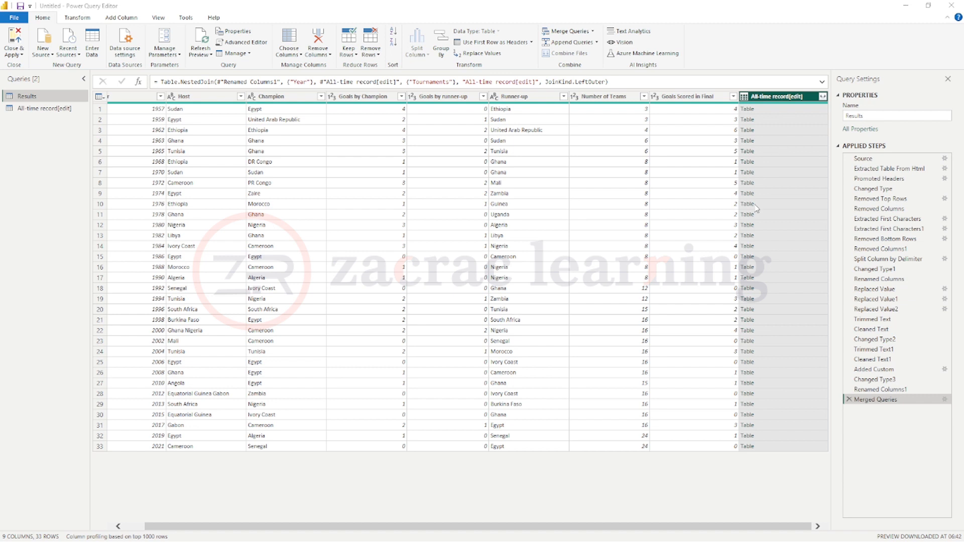
mouse_move(770, 141)
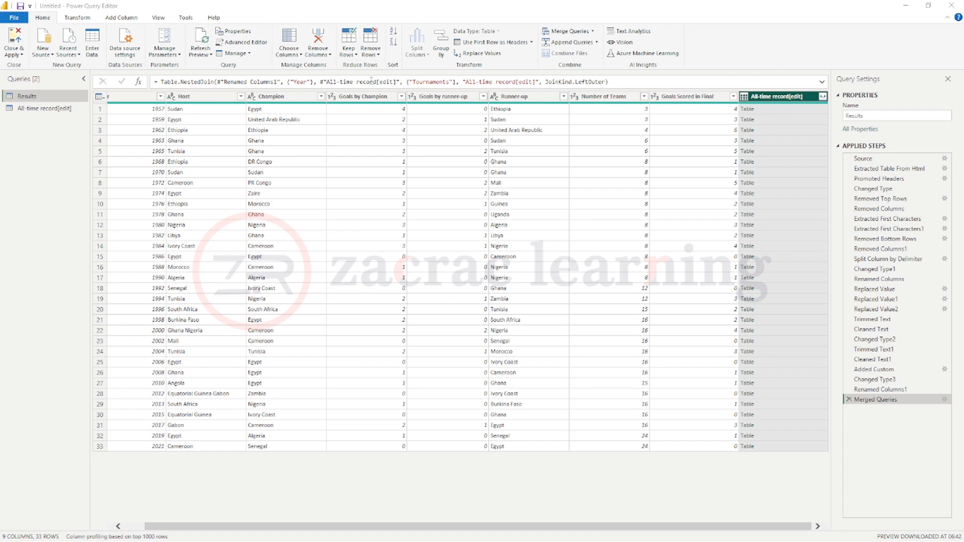
mouse_move(711, 188)
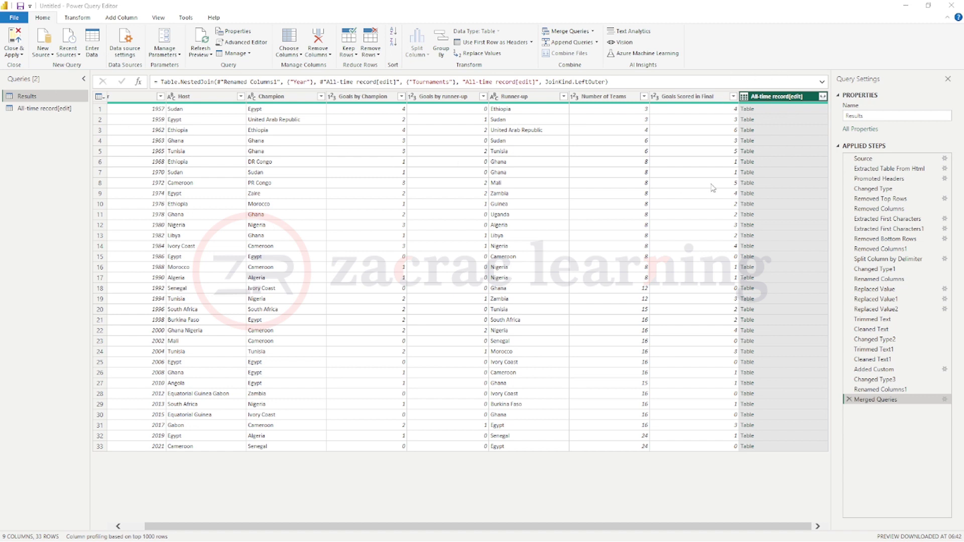
mouse_move(811, 106)
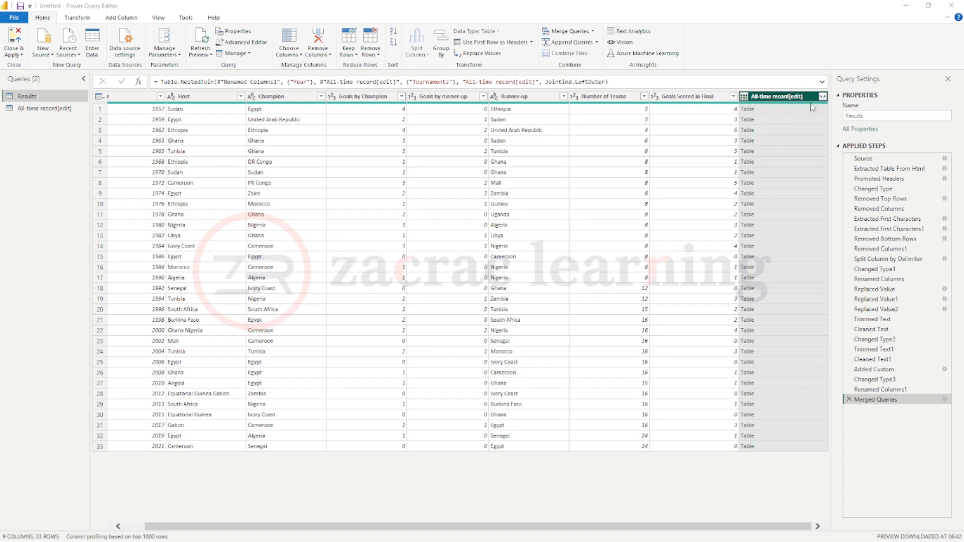
Expand the merged column into Matches, Goals scored and Goals per match, excluding Tournaments.
left_click(823, 96)
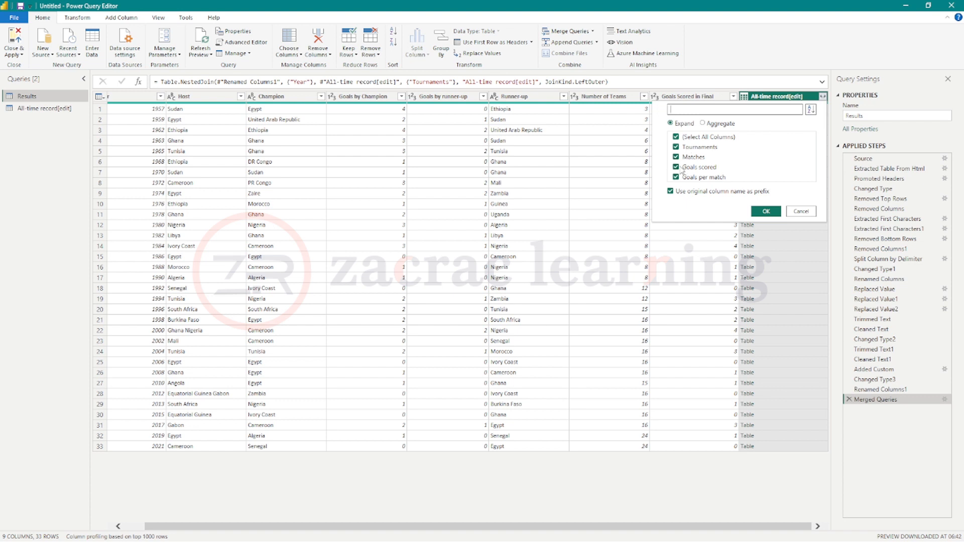
left_click(675, 137)
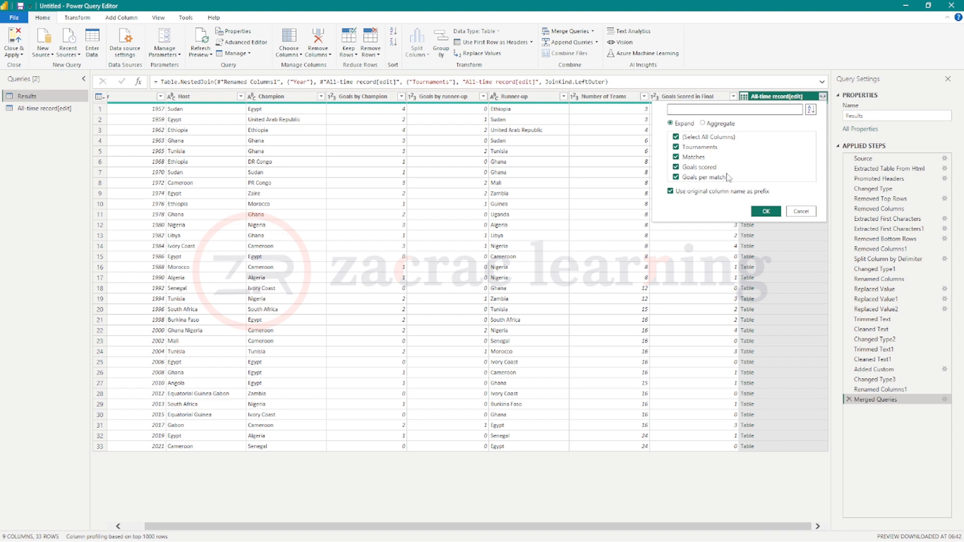
mouse_move(721, 122)
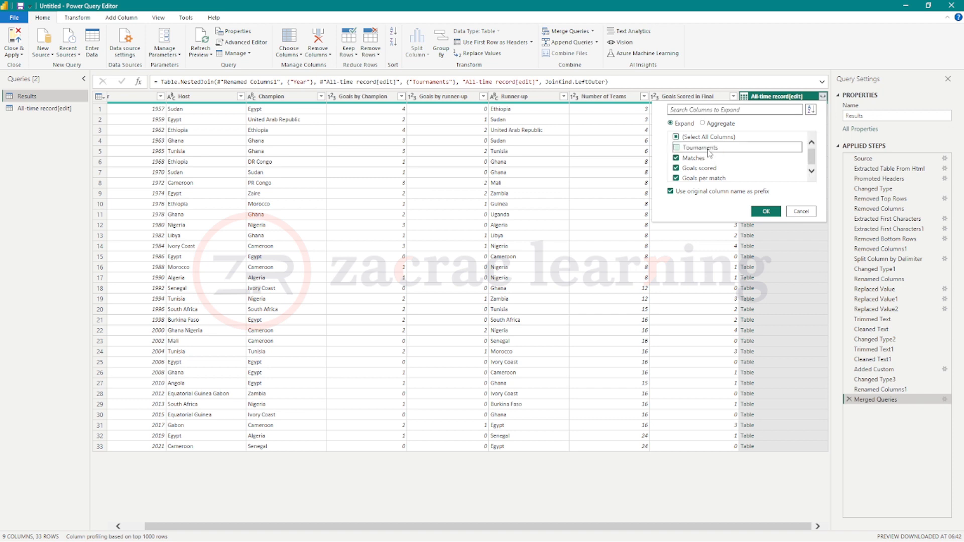
left_click(675, 147)
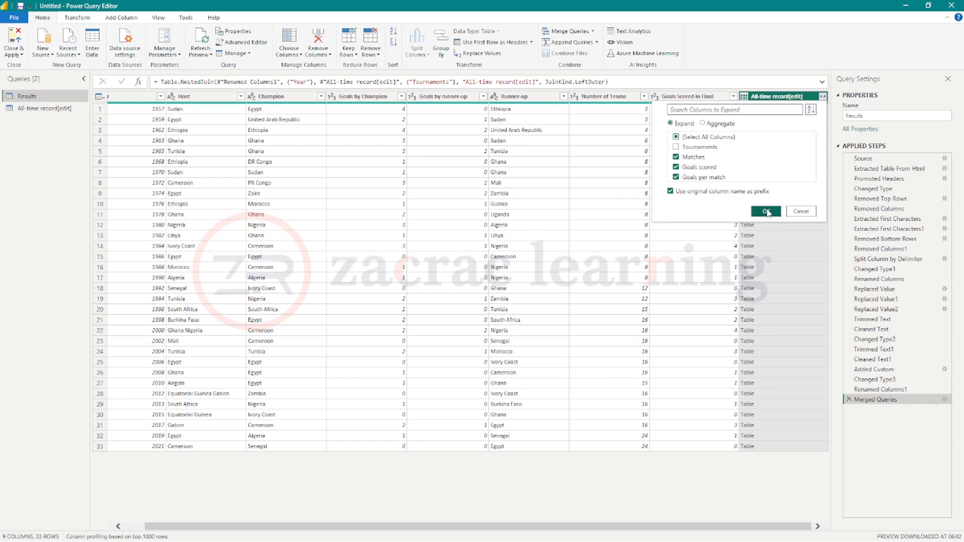
left_click(765, 211)
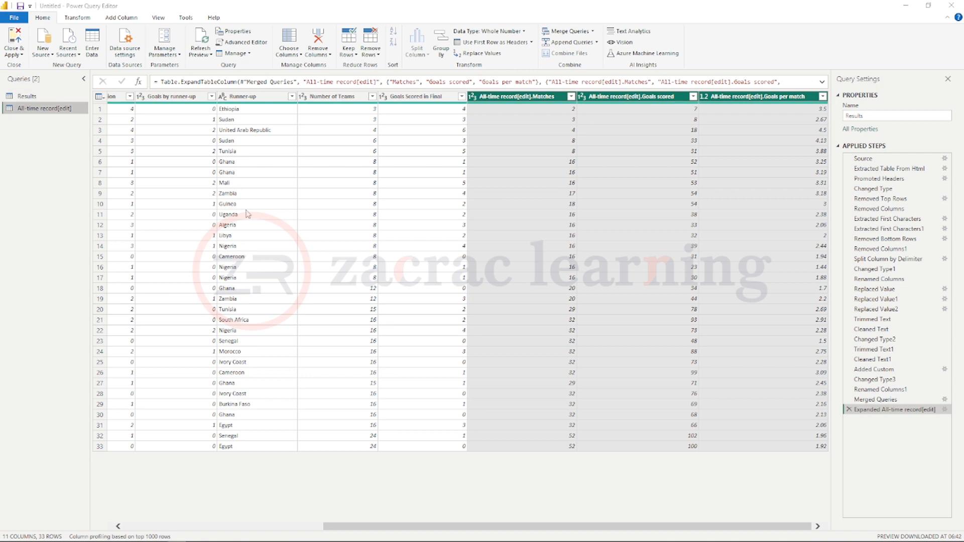
mouse_move(382, 239)
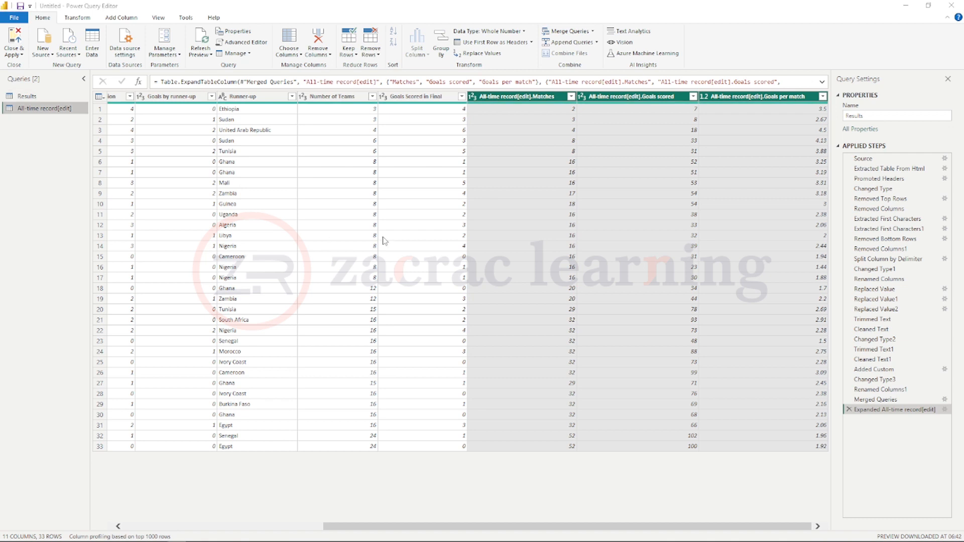
mouse_move(422, 251)
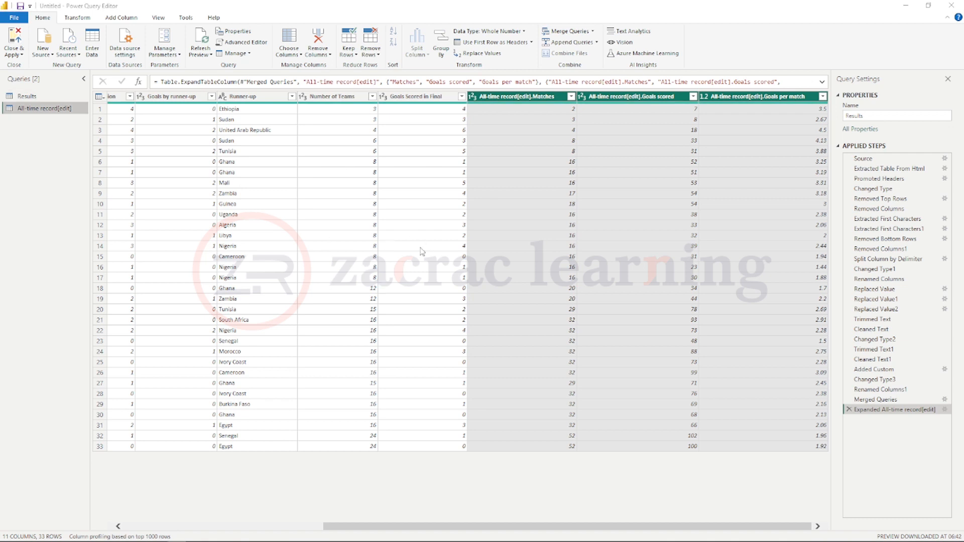
mouse_move(355, 235)
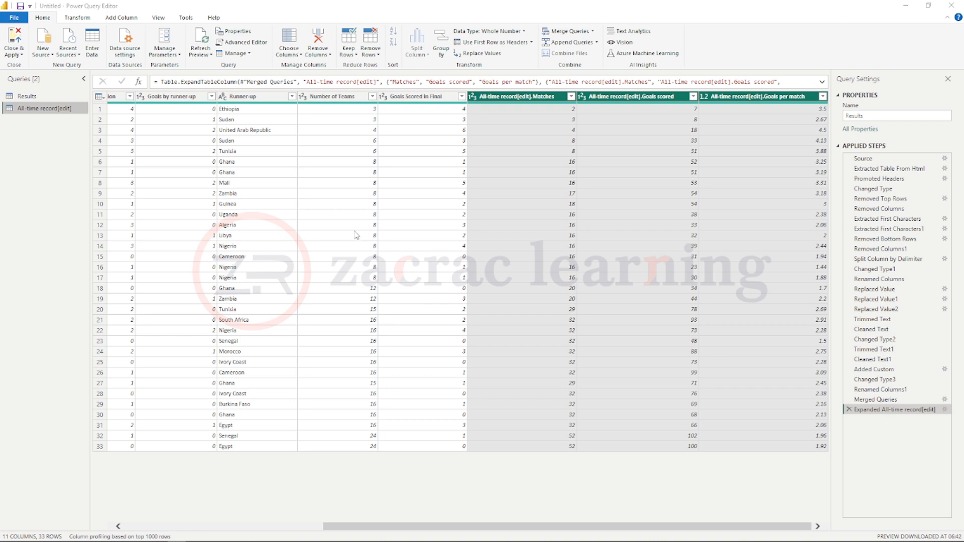
mouse_move(249, 341)
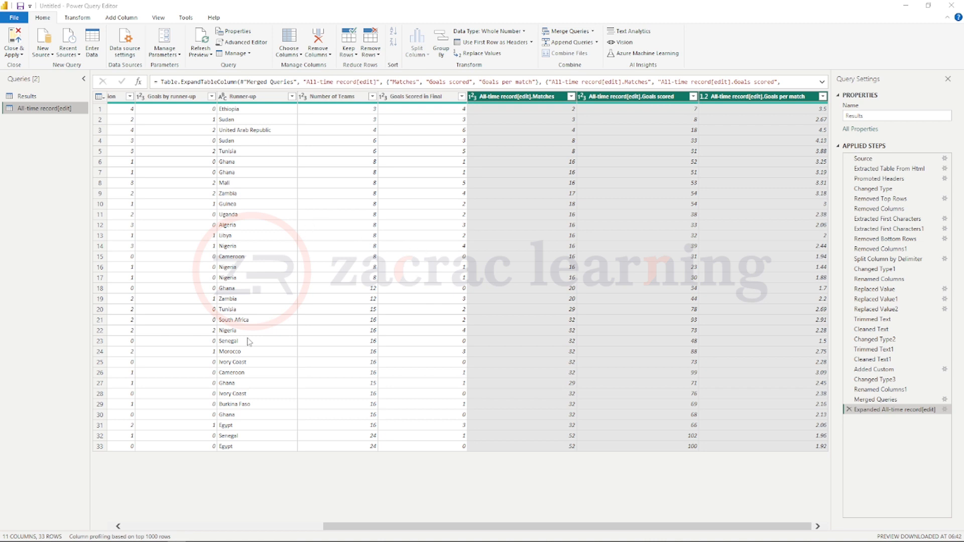
scroll("left", 3)
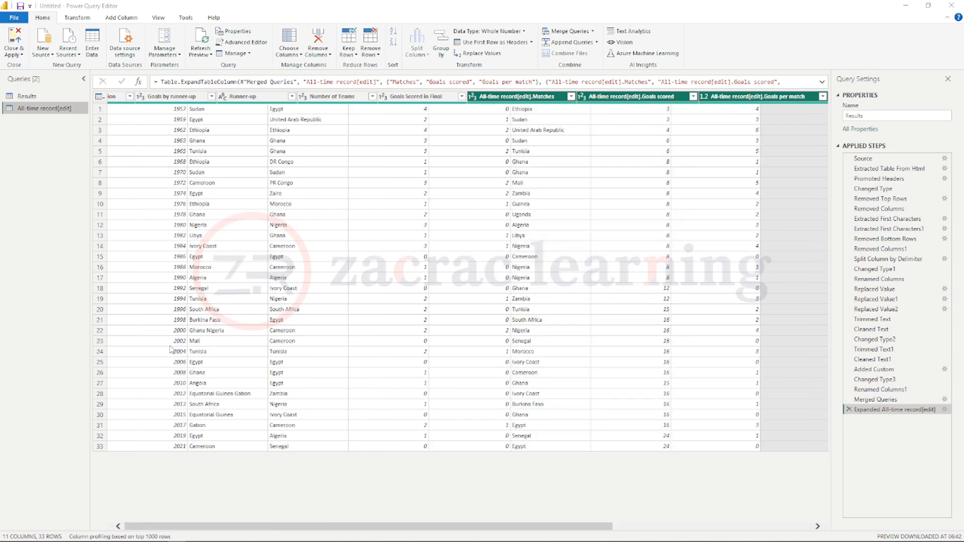
mouse_move(234, 166)
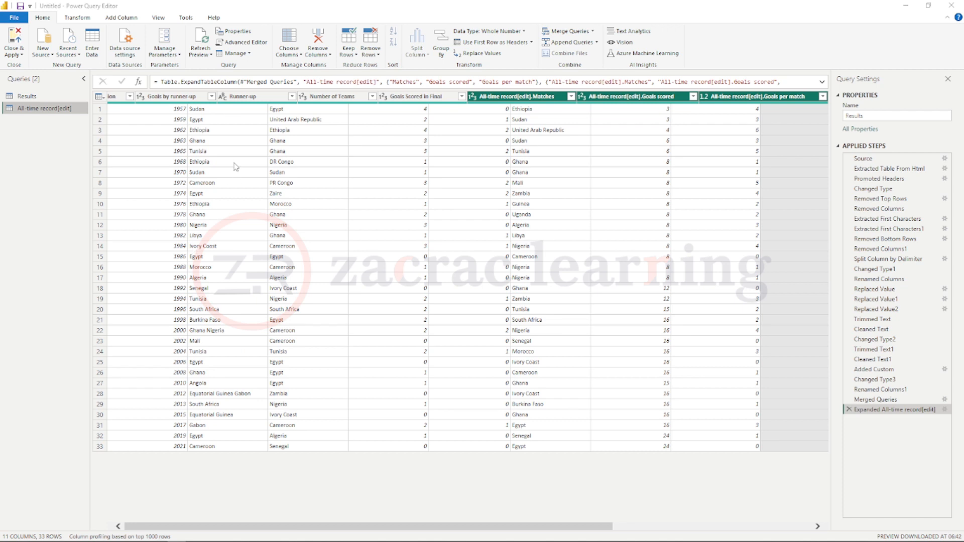
scroll("left", 3)
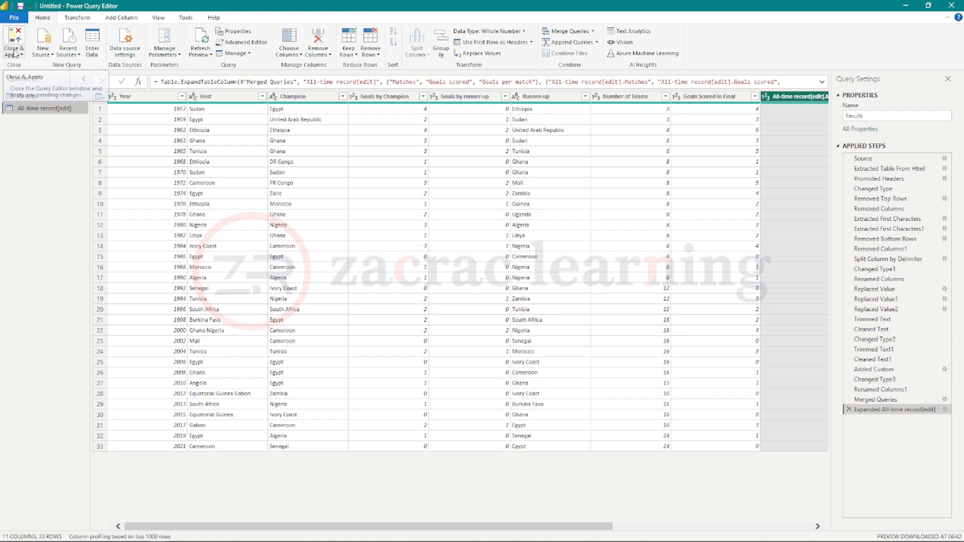
Close the query editor via Close & Apply, returning to the empty Power BI Desktop report.
left_click(13, 43)
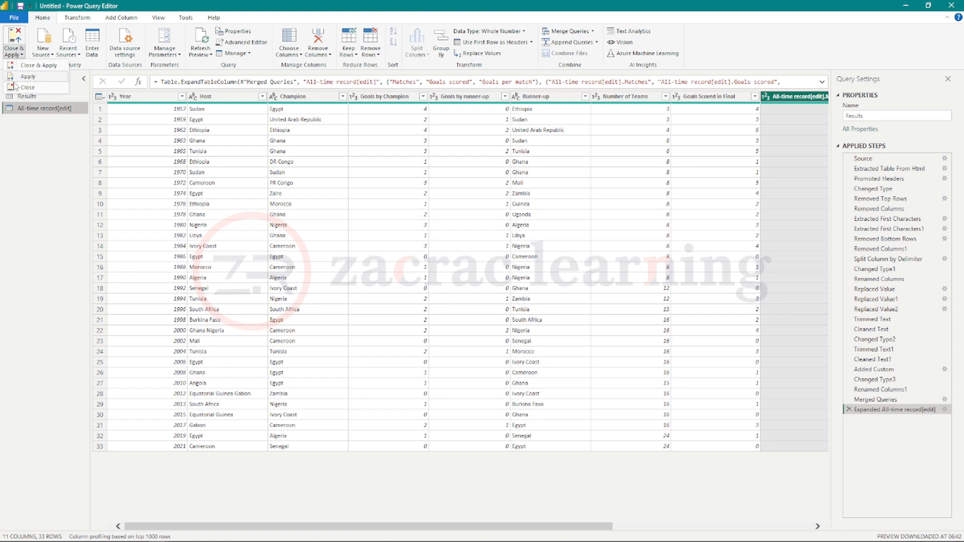
mouse_move(27, 87)
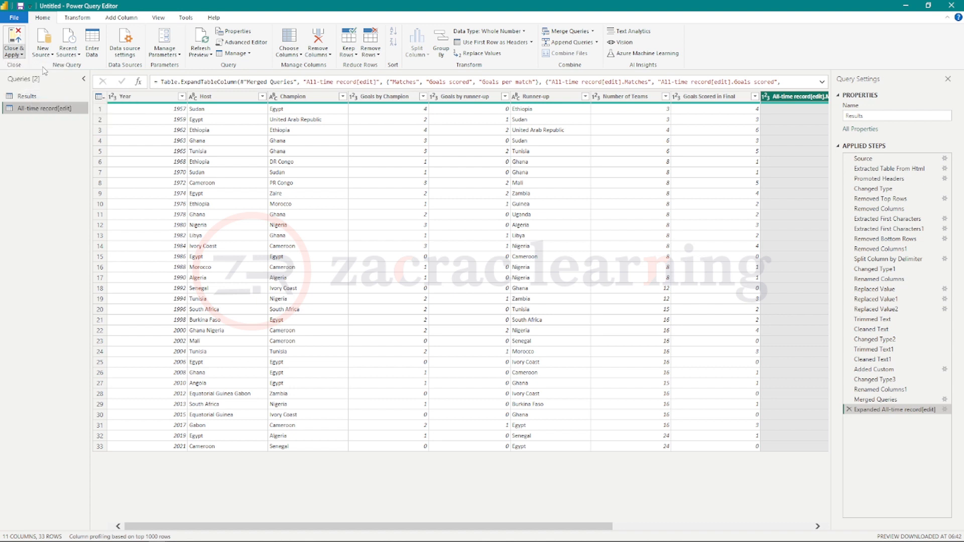
left_click(13, 43)
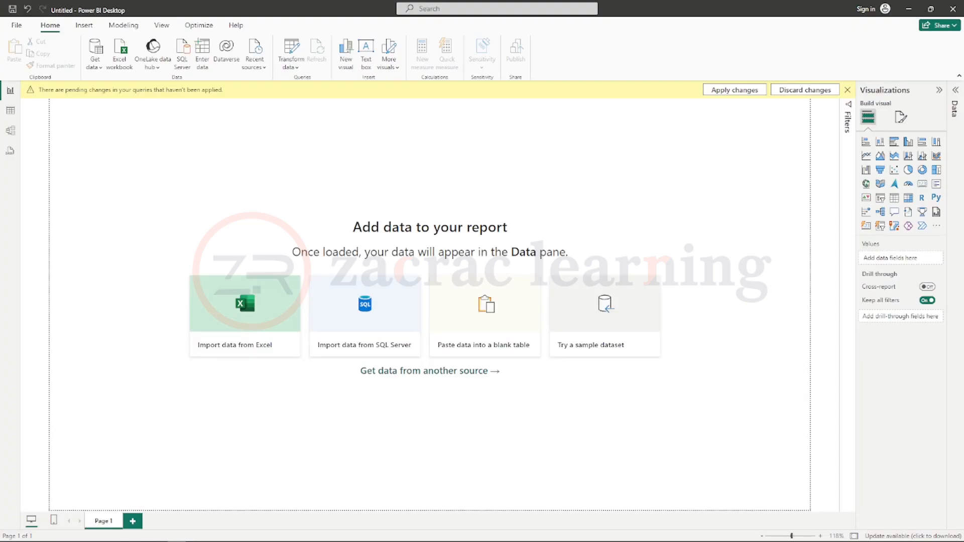